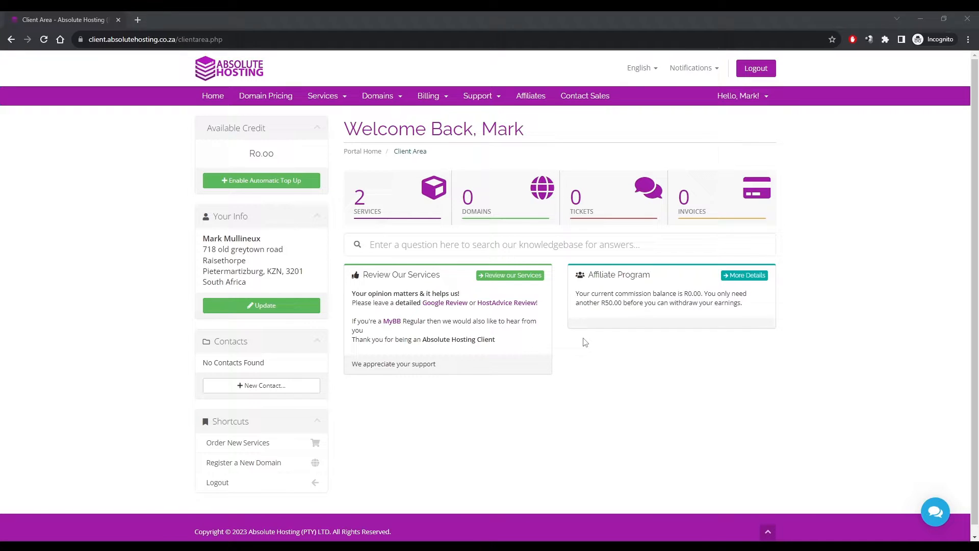
pyautogui.moveTo(386, 205)
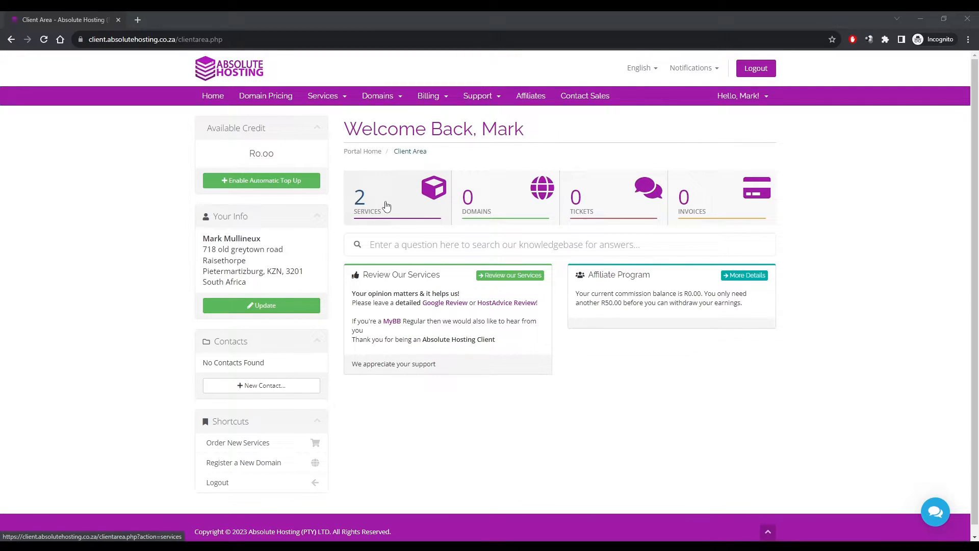
# Step: Open the active AMD EPYC Milan 7763 VPS Milan7763-14022 from the Services list
pyautogui.click(367, 200)
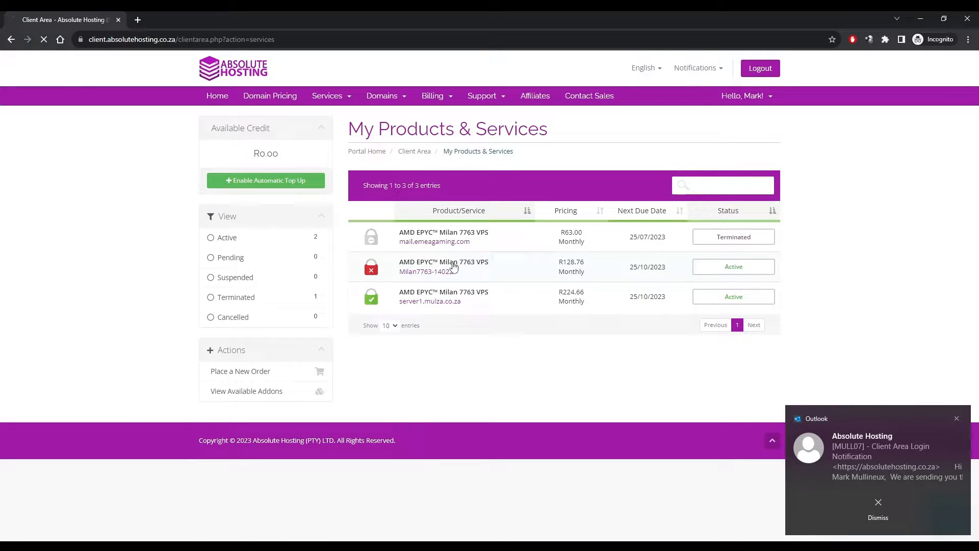
pyautogui.click(443, 261)
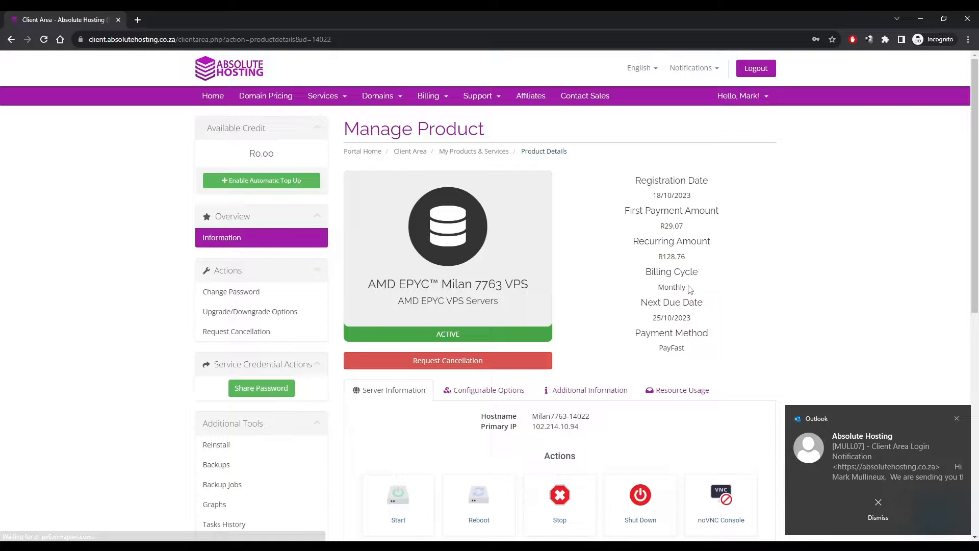
# Step: Stop the Milan7763-14022 VPS, confirm the Stop Server dialog, and check its status
pyautogui.scroll(-3)
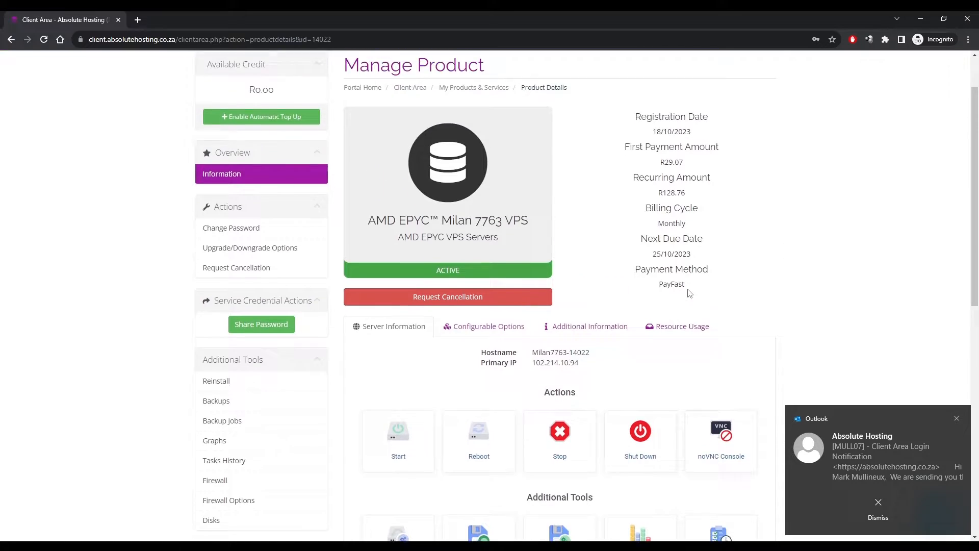
pyautogui.click(560, 431)
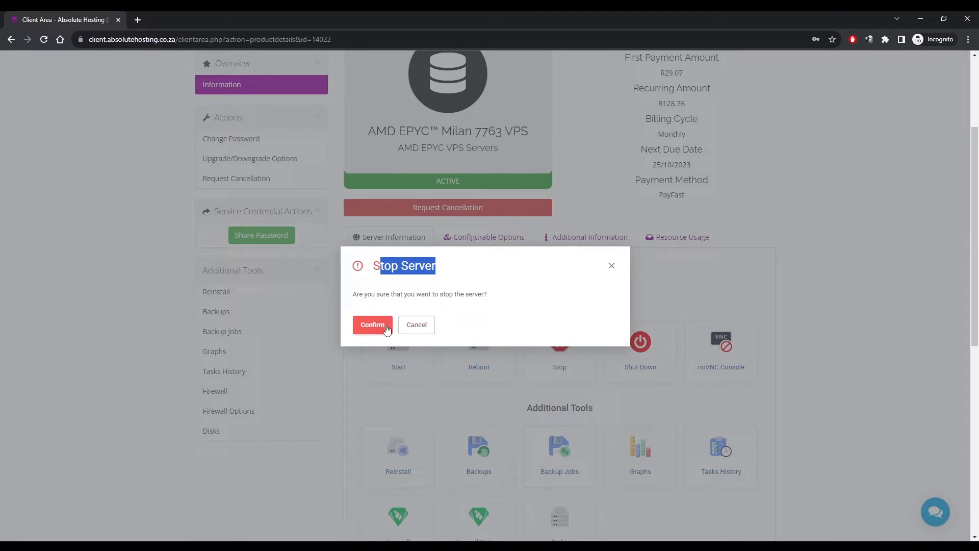
pyautogui.click(372, 325)
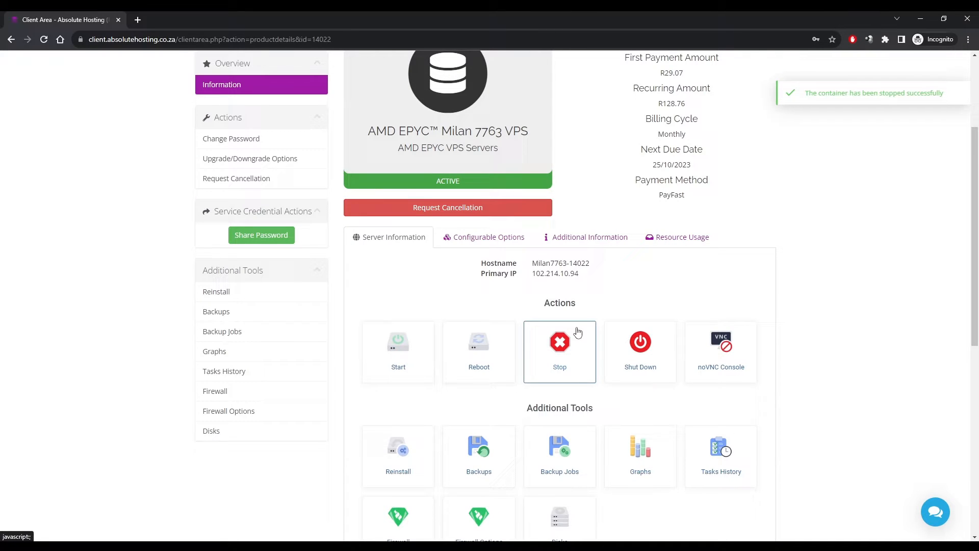
pyautogui.scroll(-3)
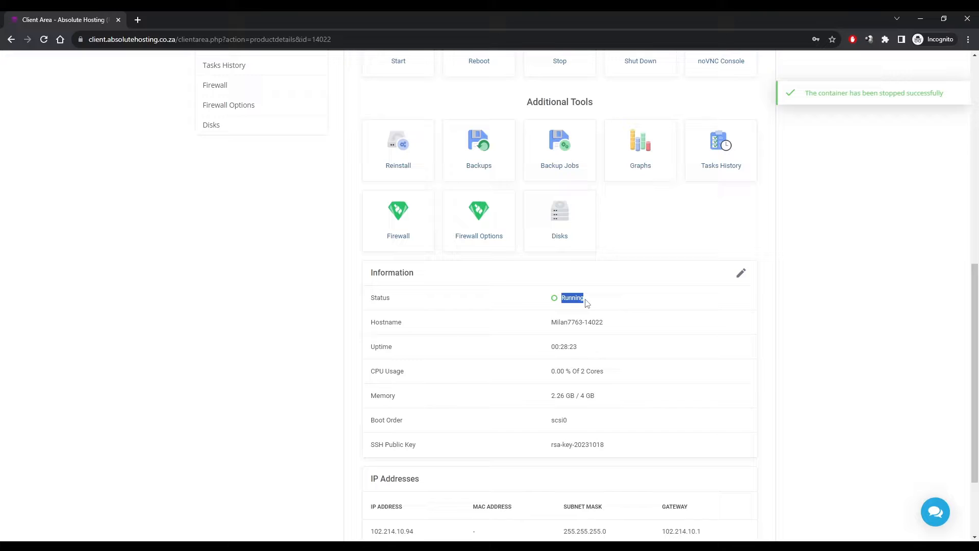
pyautogui.moveTo(106, 94)
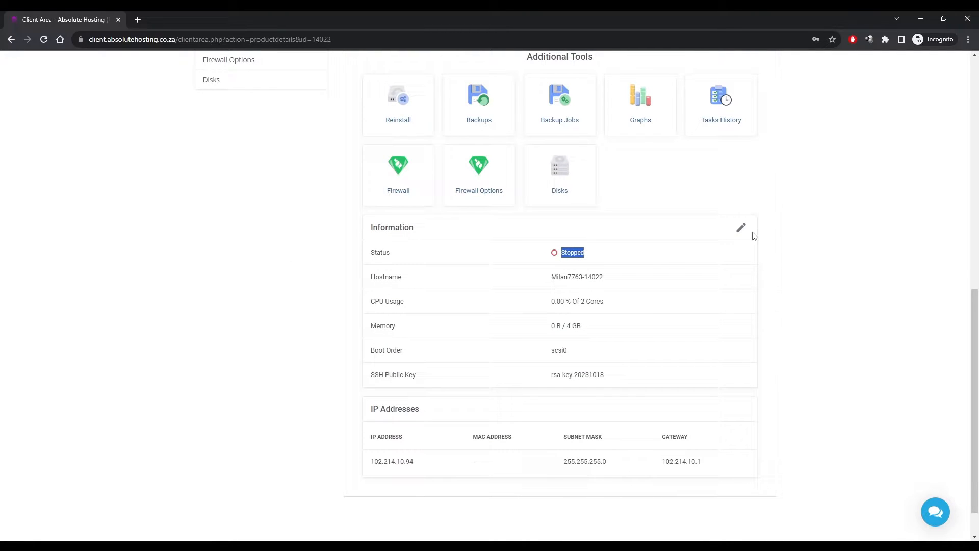
# Step: Replace the VPS hostname in Information with server1.emeagaming.com and confirm
pyautogui.click(740, 227)
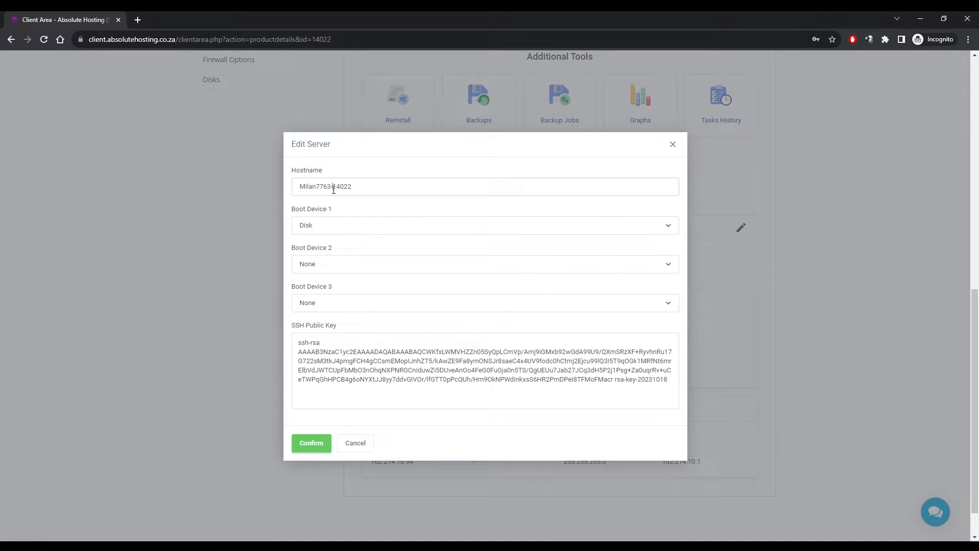
pyautogui.tripleClick(325, 186)
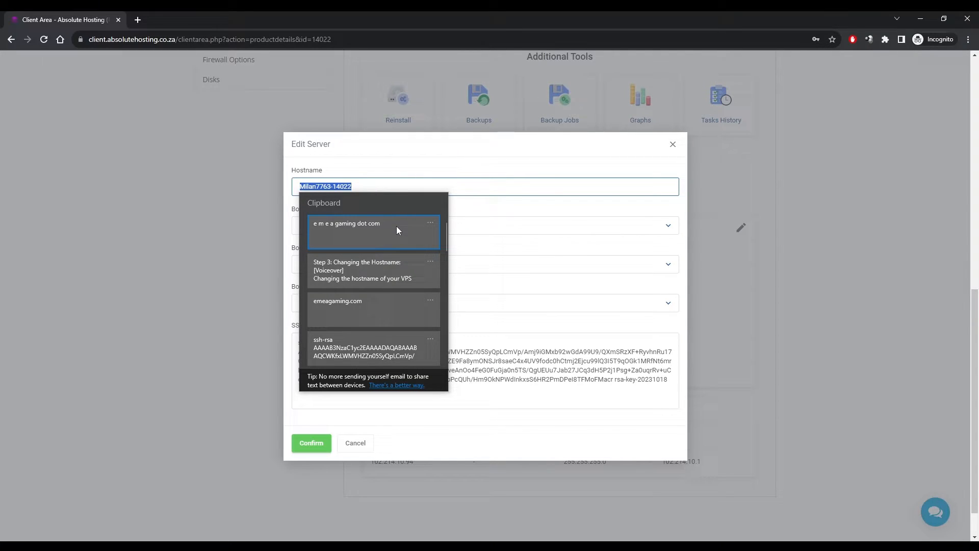
pyautogui.click(338, 300)
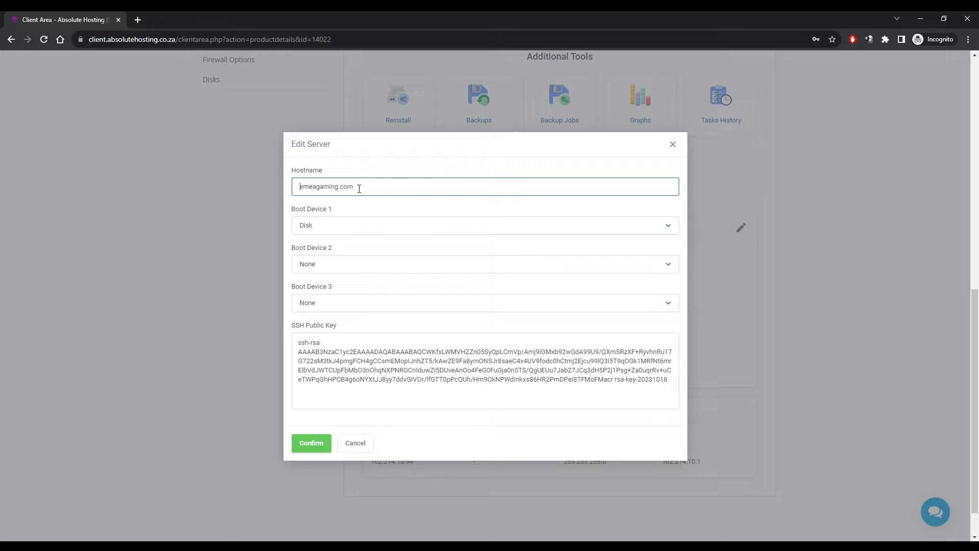
pyautogui.moveTo(422, 187)
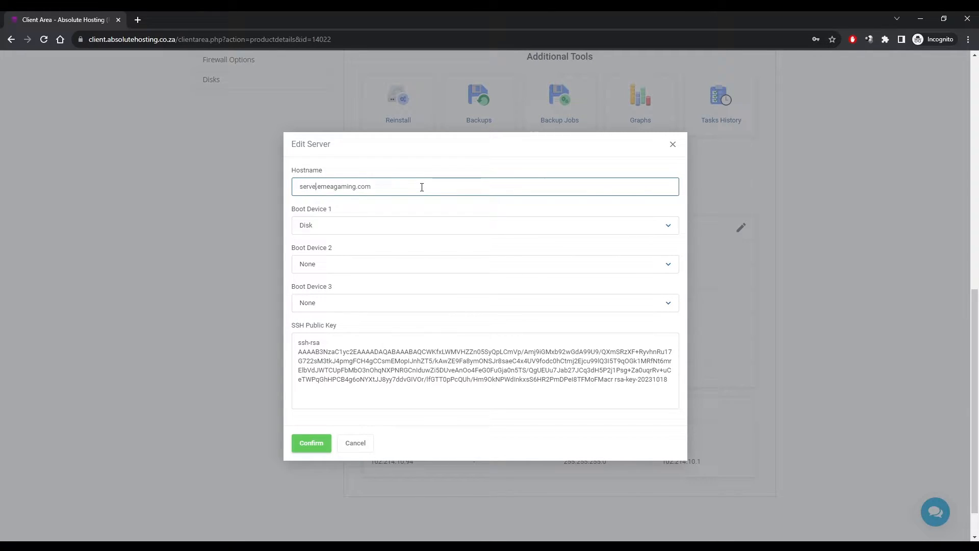
pyautogui.write('1.')
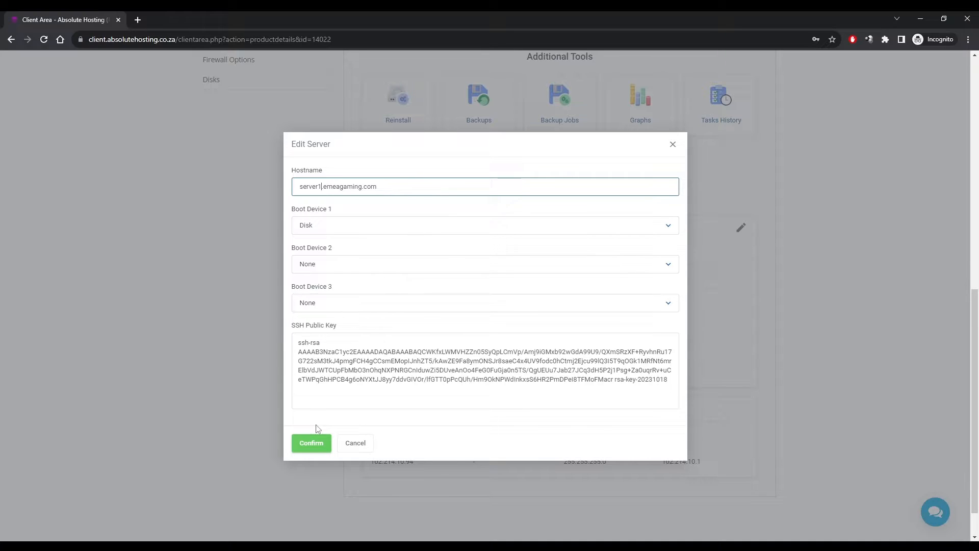
pyautogui.click(311, 443)
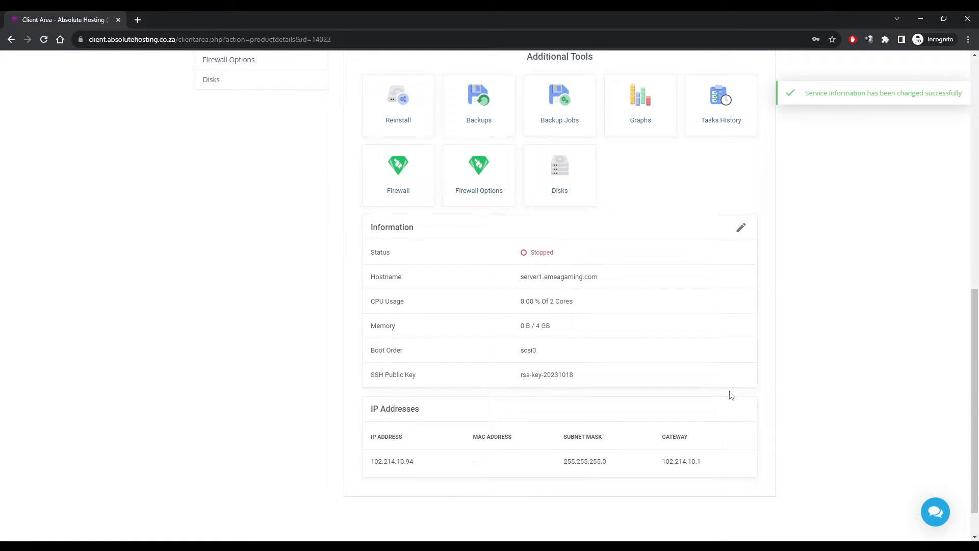
pyautogui.moveTo(633, 278)
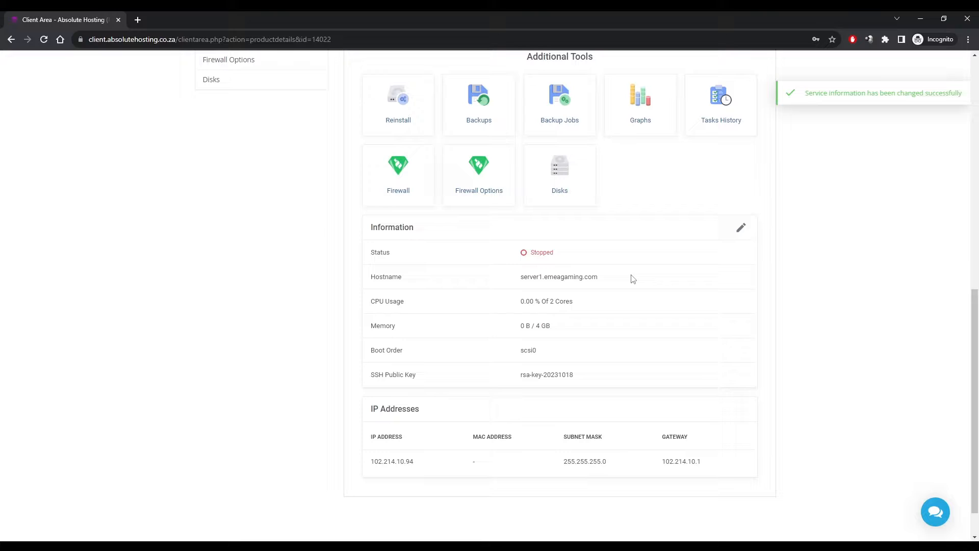
pyautogui.doubleClick(558, 302)
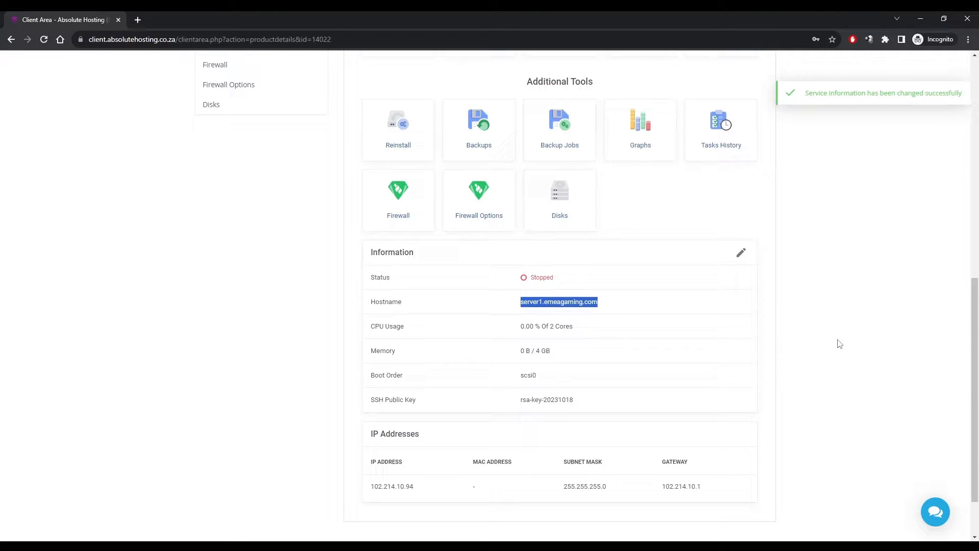
pyautogui.scroll(3)
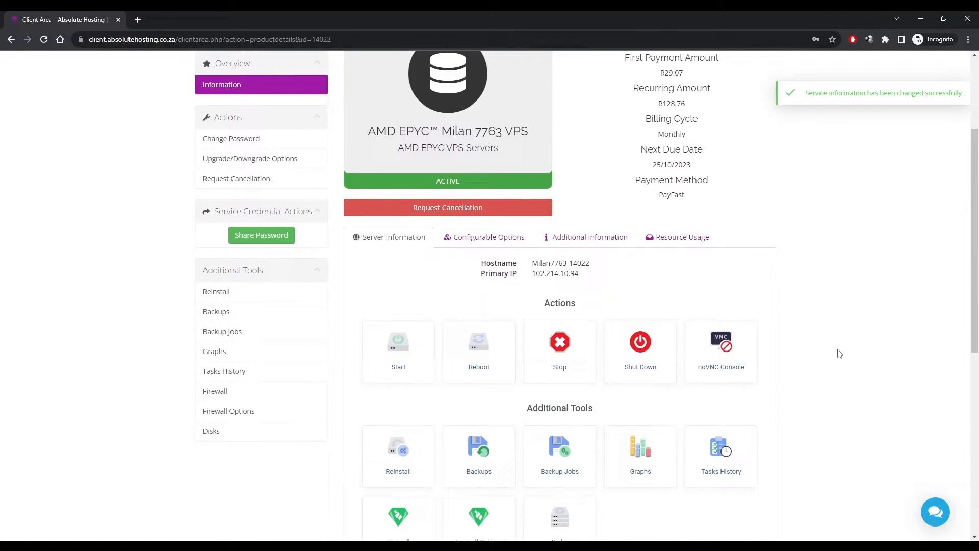
# Step: Start the stopped VPS and confirm the Start Server dialog
pyautogui.scroll(-3)
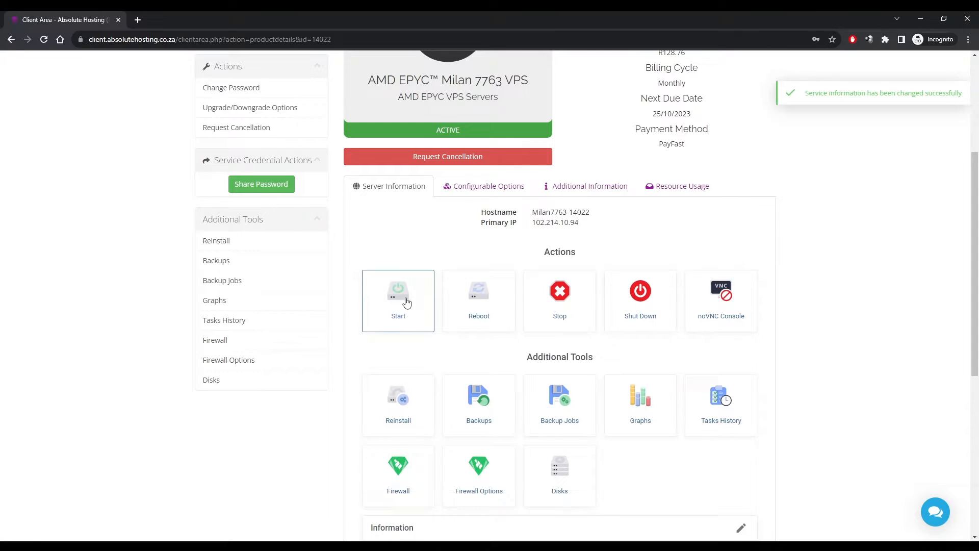
pyautogui.click(398, 300)
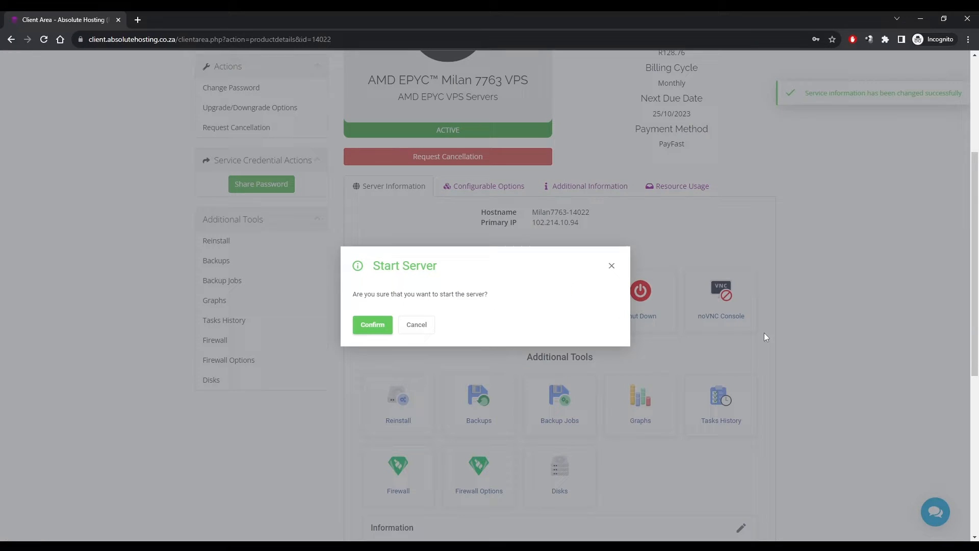
pyautogui.click(373, 324)
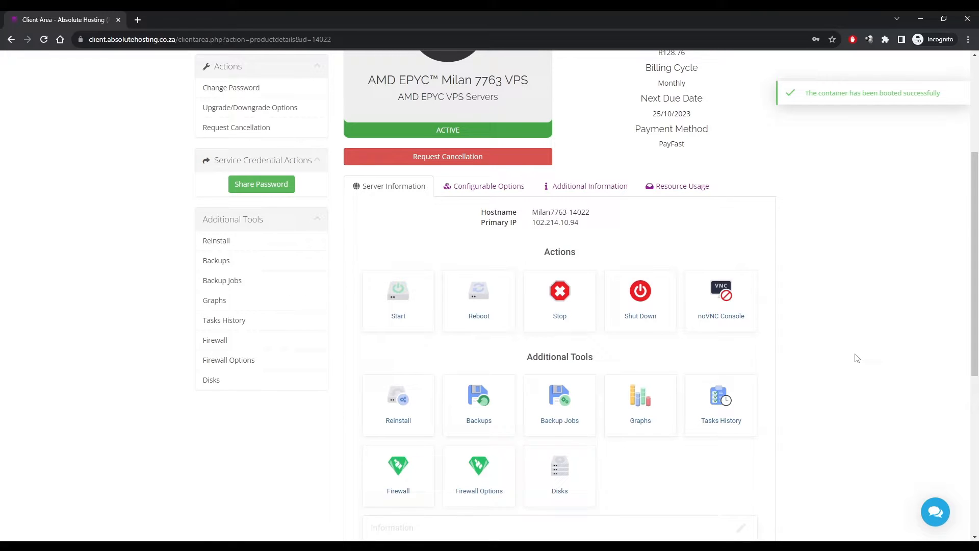
pyautogui.scroll(3)
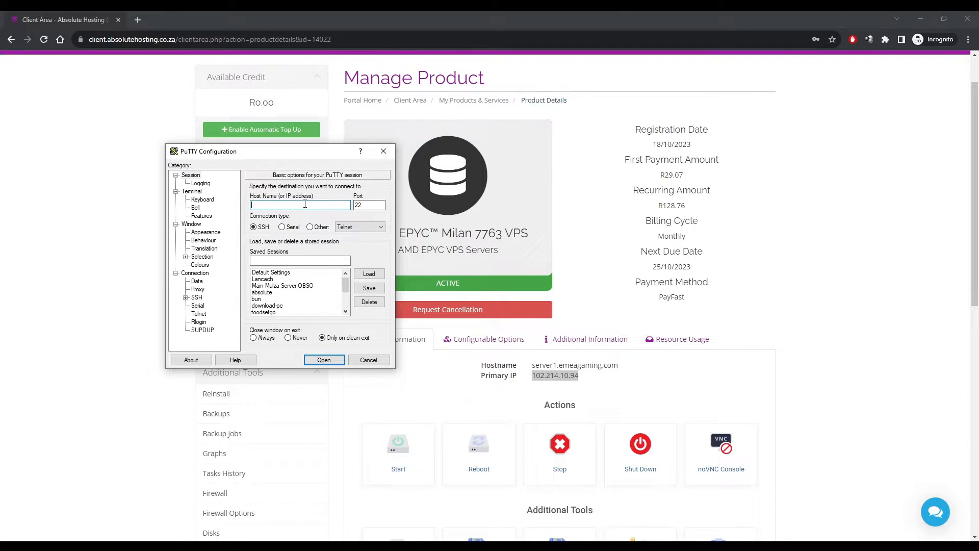
# Step: Connect PuTTY to 102.214.10.94 and log in as root with the password
pyautogui.write('102.214.10.94')
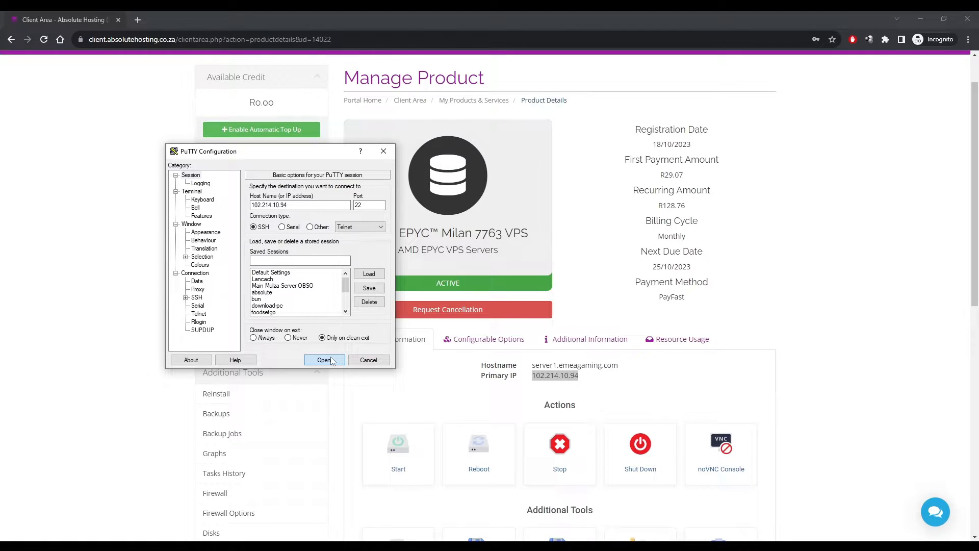
pyautogui.click(323, 360)
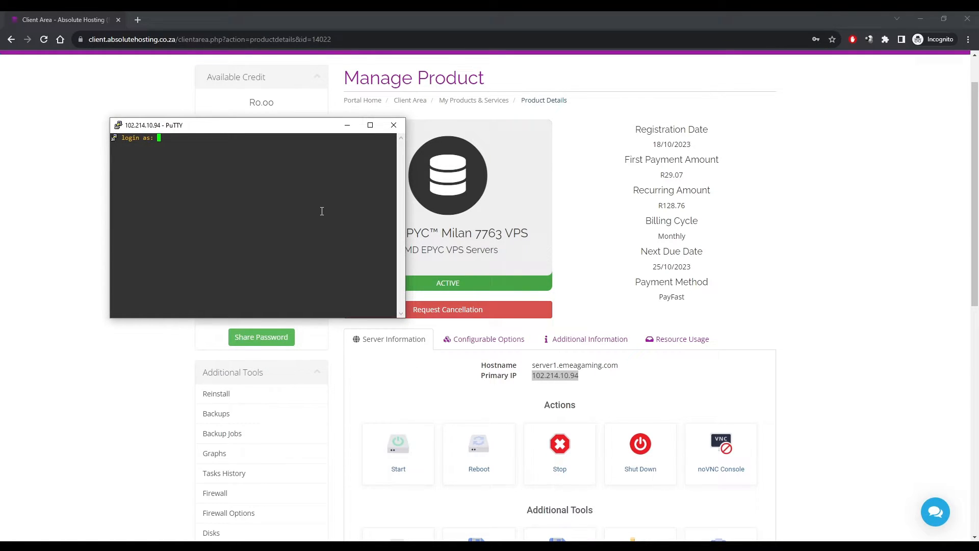
pyautogui.write('root')
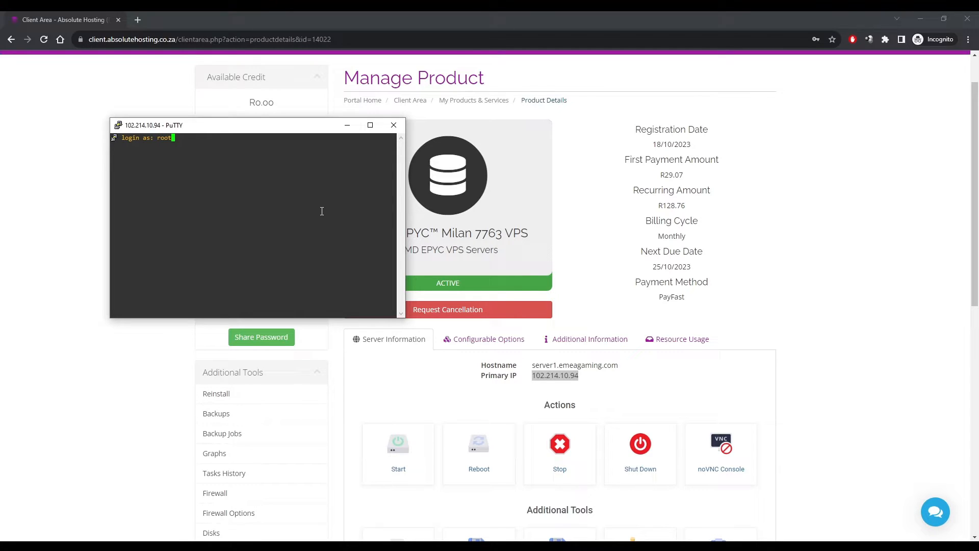
pyautogui.press('Return')
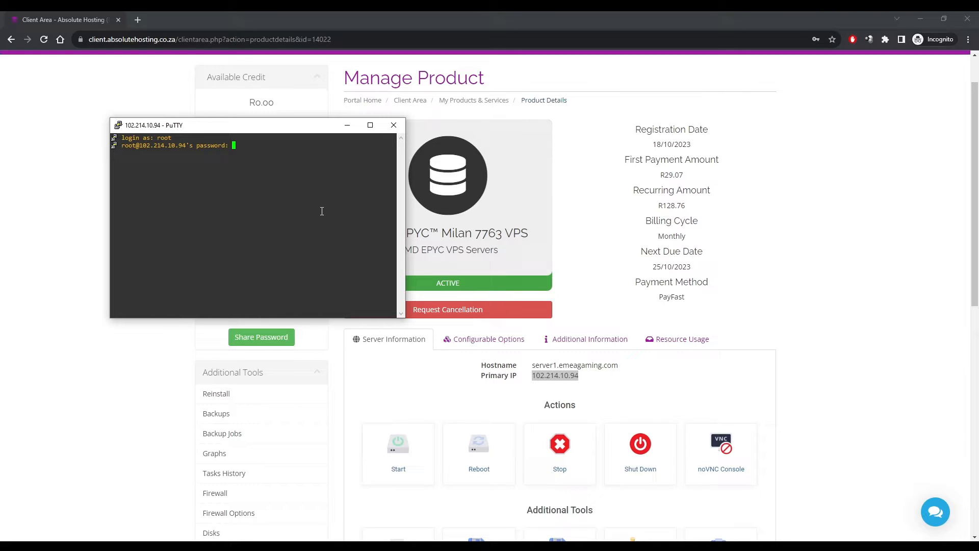
pyautogui.press('Return')
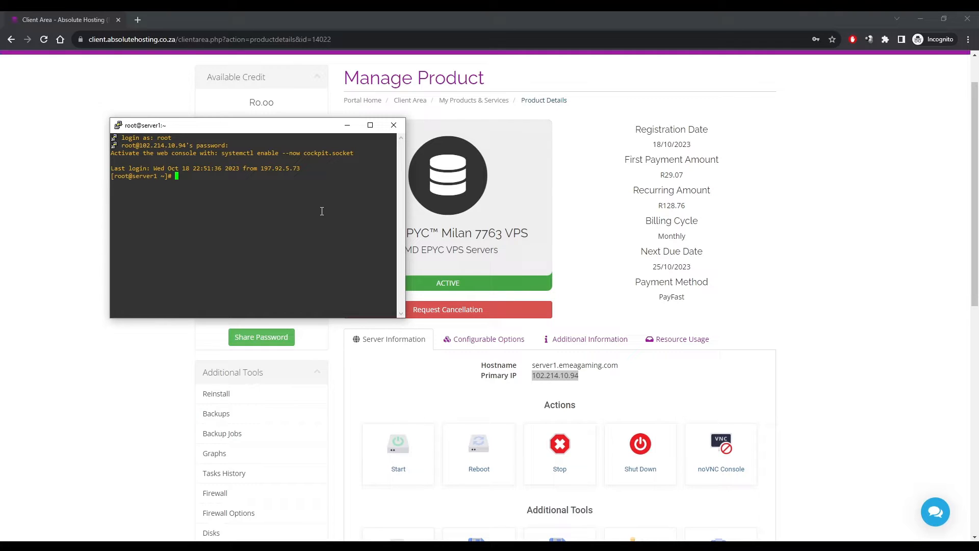
# Step: Run 'yum update' to update all installed system packages
pyautogui.write('yum')
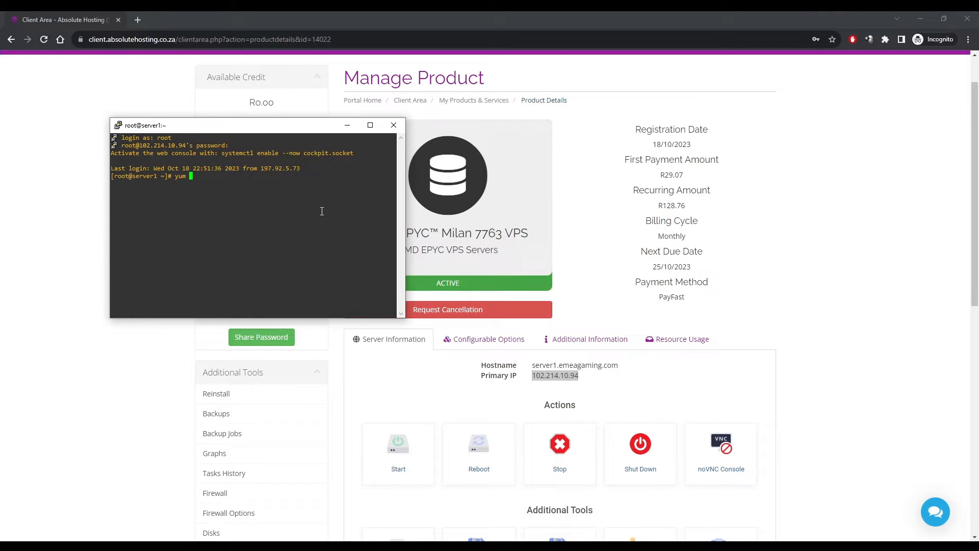
pyautogui.write('update')
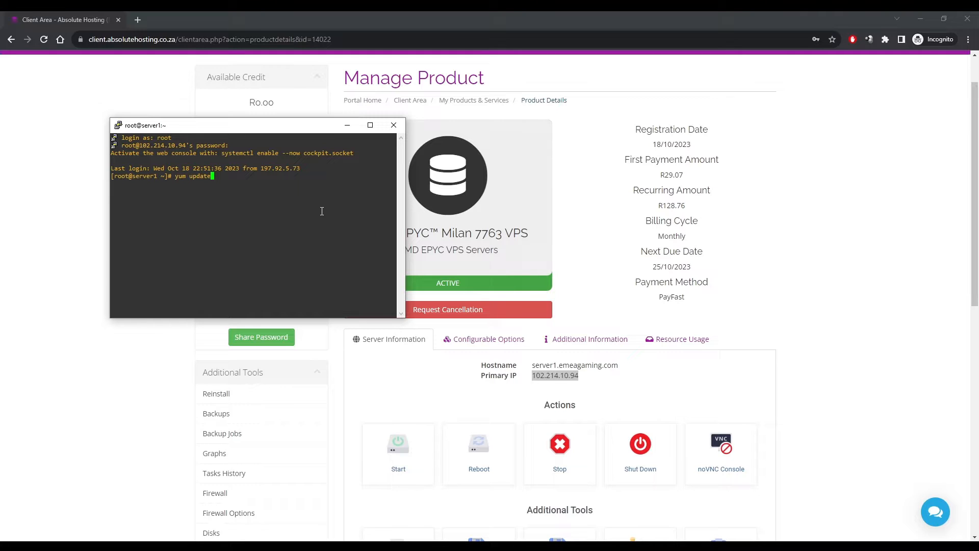
pyautogui.press('Return')
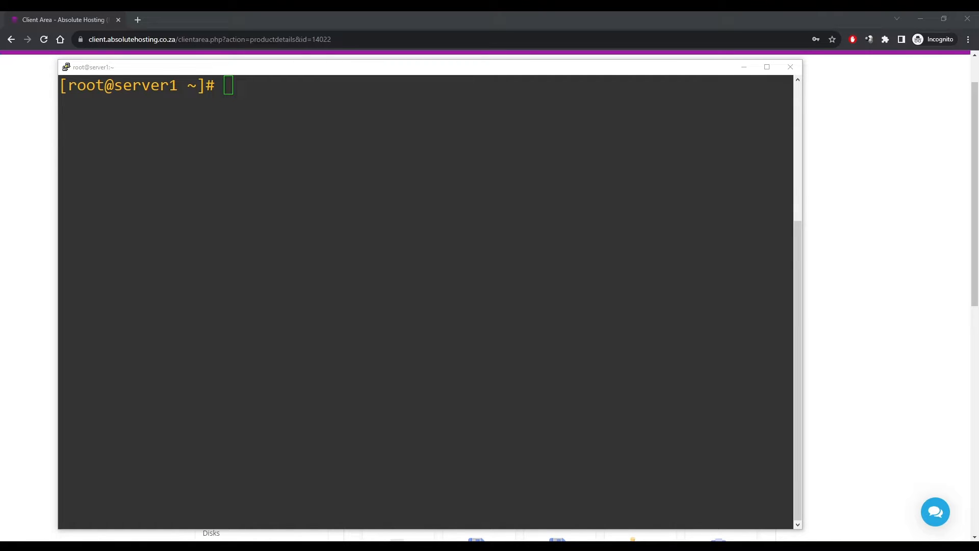
pyautogui.write('vi /etc/hosts')
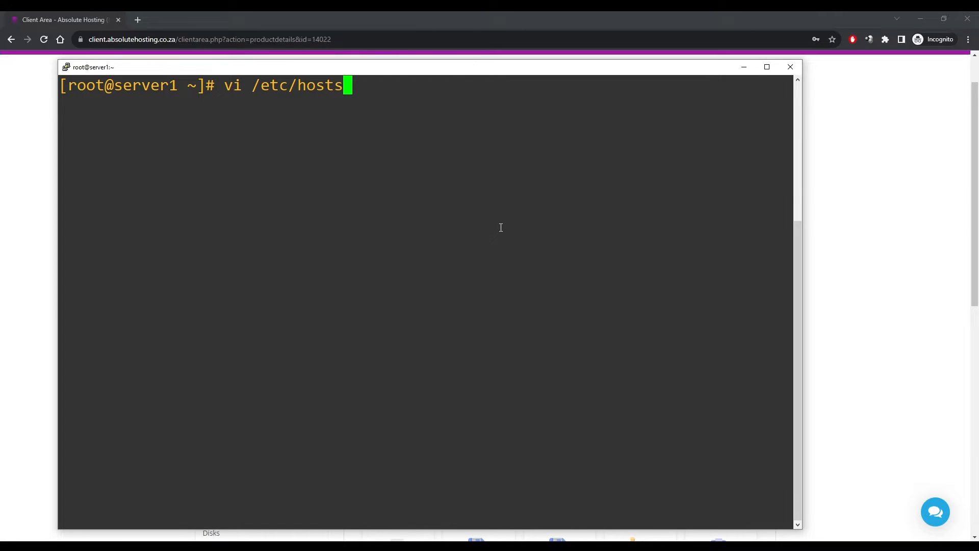
pyautogui.press('Return')
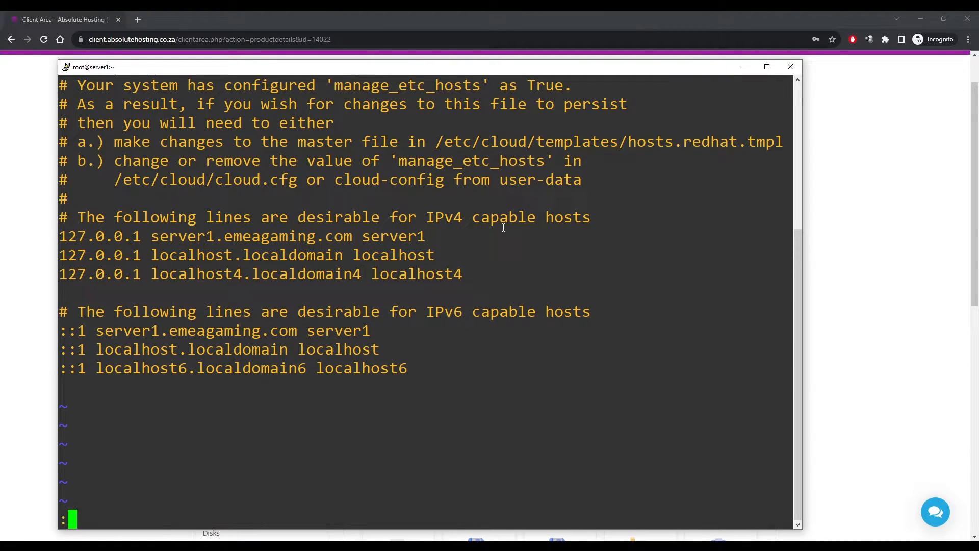
pyautogui.write('q')
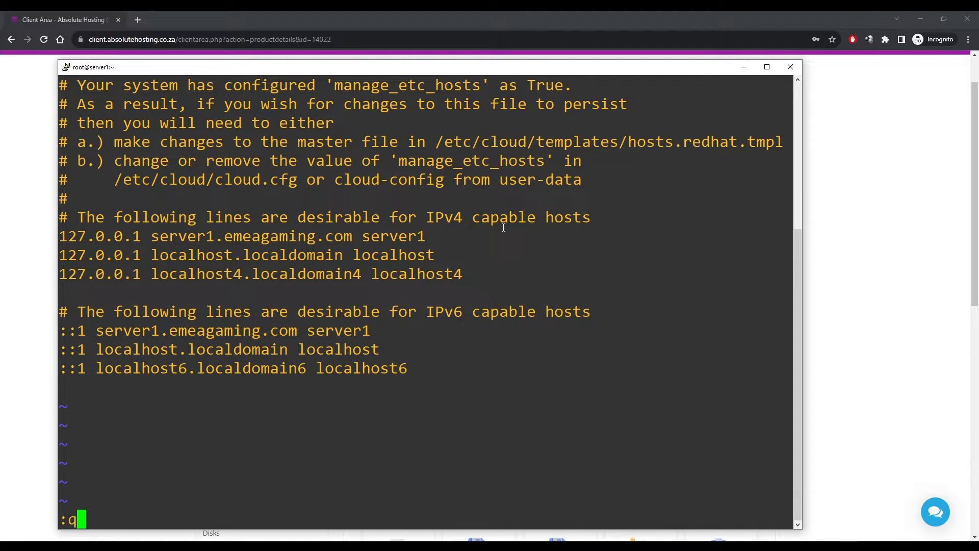
pyautogui.press('Return')
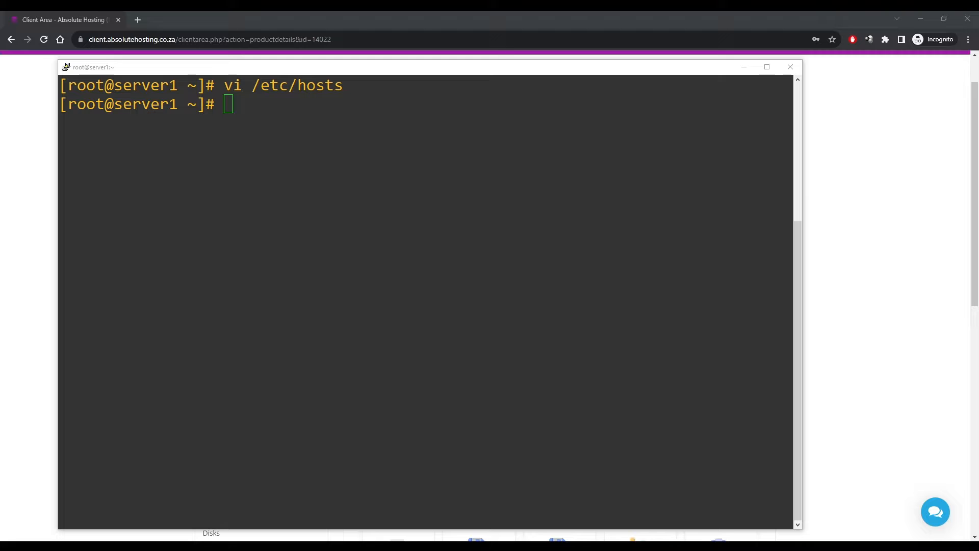
pyautogui.moveTo(955, 293)
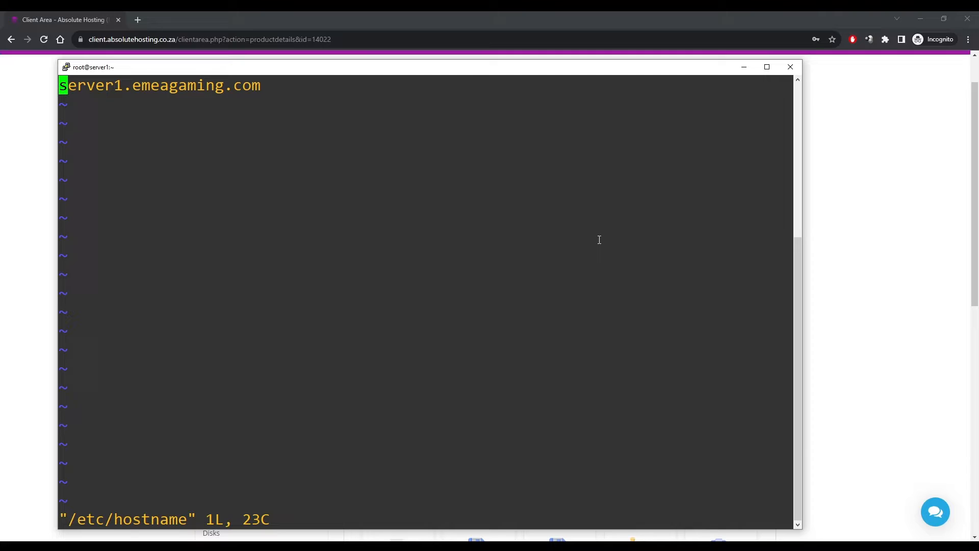
pyautogui.write(':q')
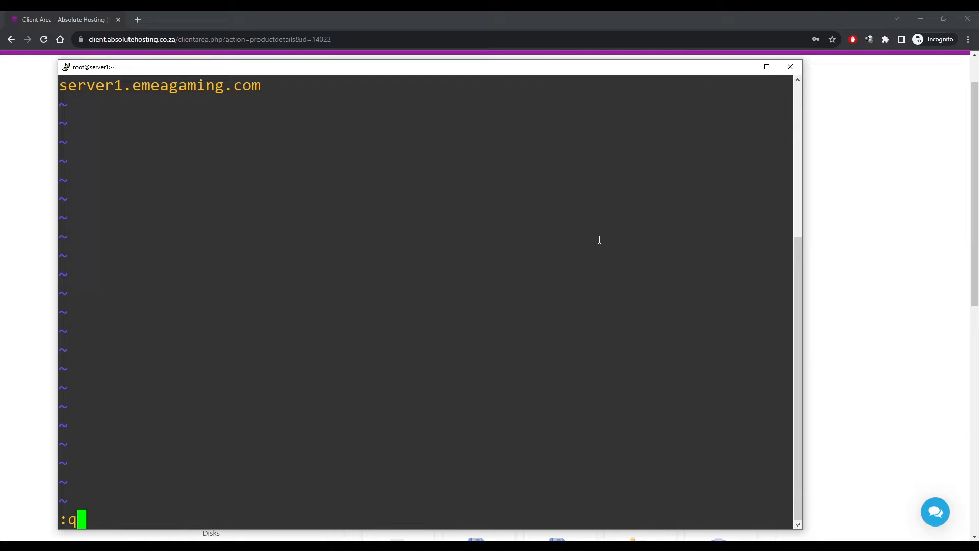
pyautogui.press('Return')
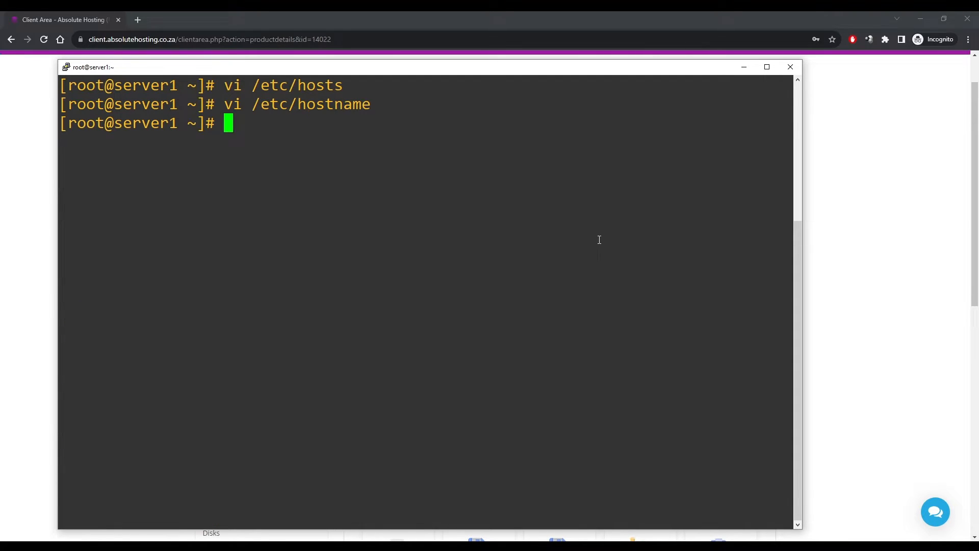
# Step: Install wget with yum and download virtualmin-install.sh from software.virtualmin.com
pyautogui.write('yum install wget')
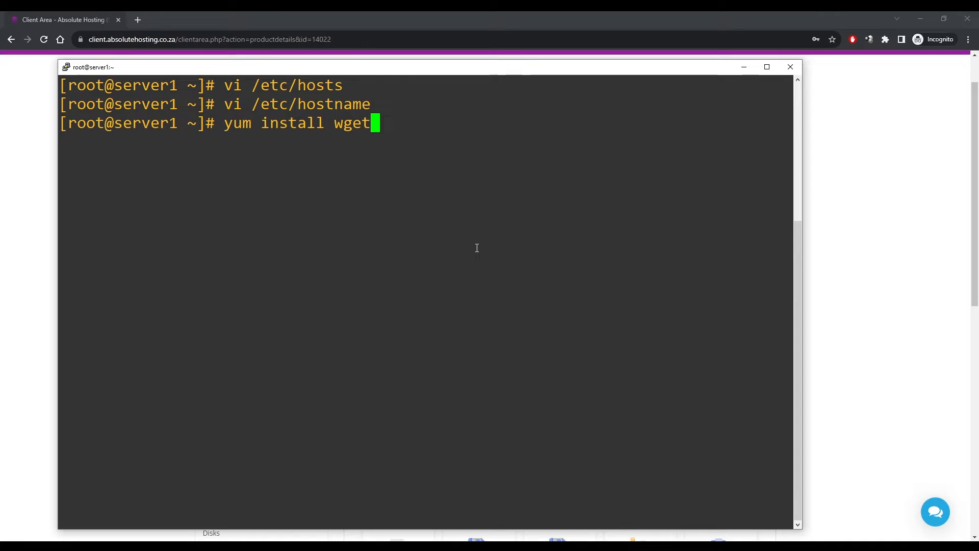
pyautogui.press('Return')
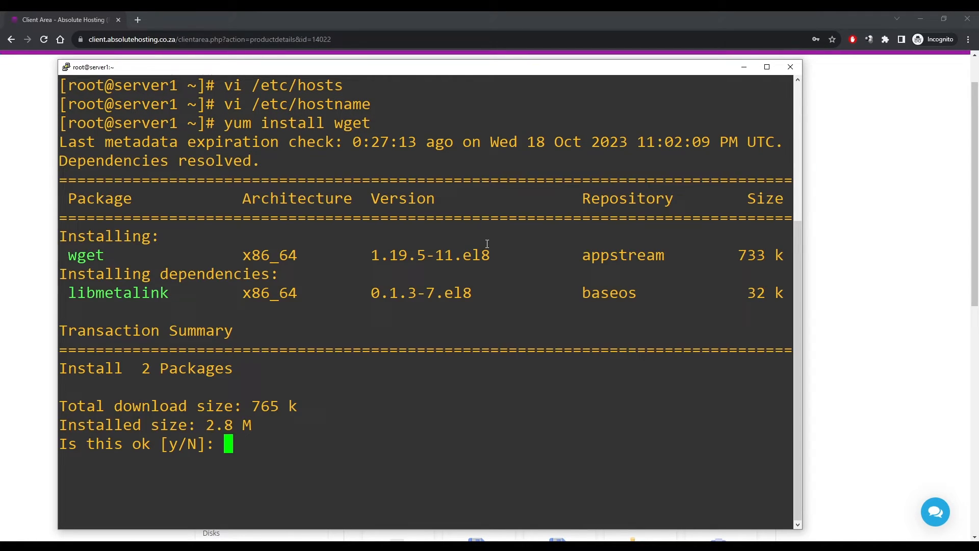
pyautogui.write('y')
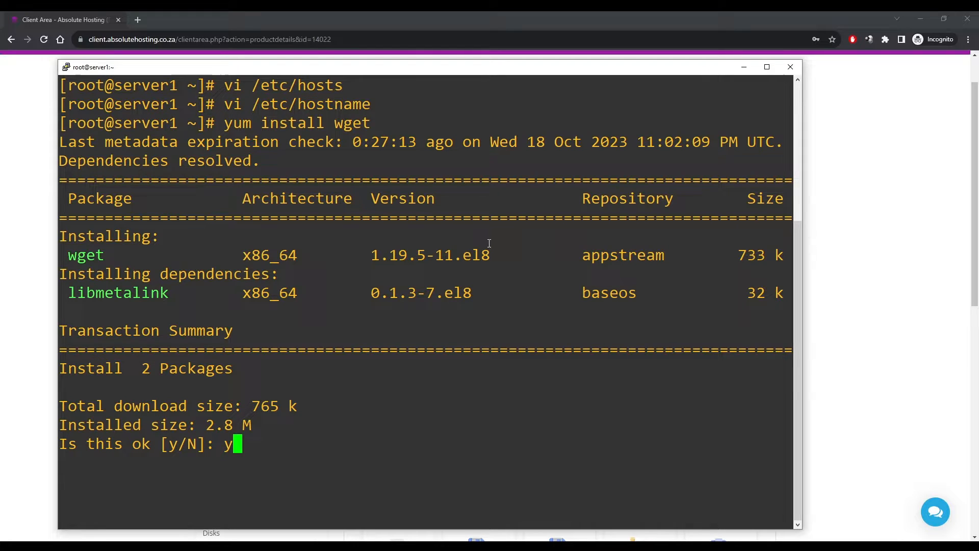
pyautogui.press('Return')
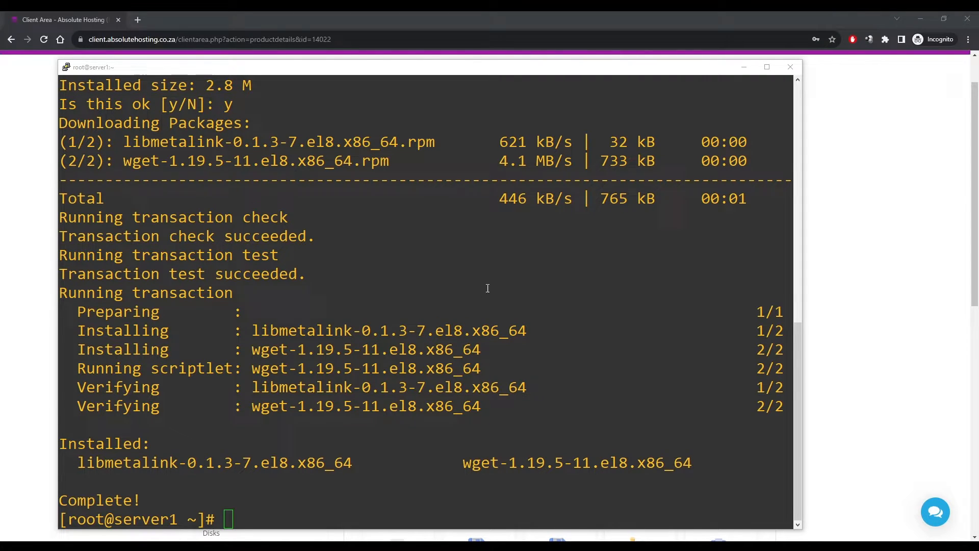
pyautogui.write('wget https://software.virtualmin.com/gpl/scripts/virtualmin-install.sh')
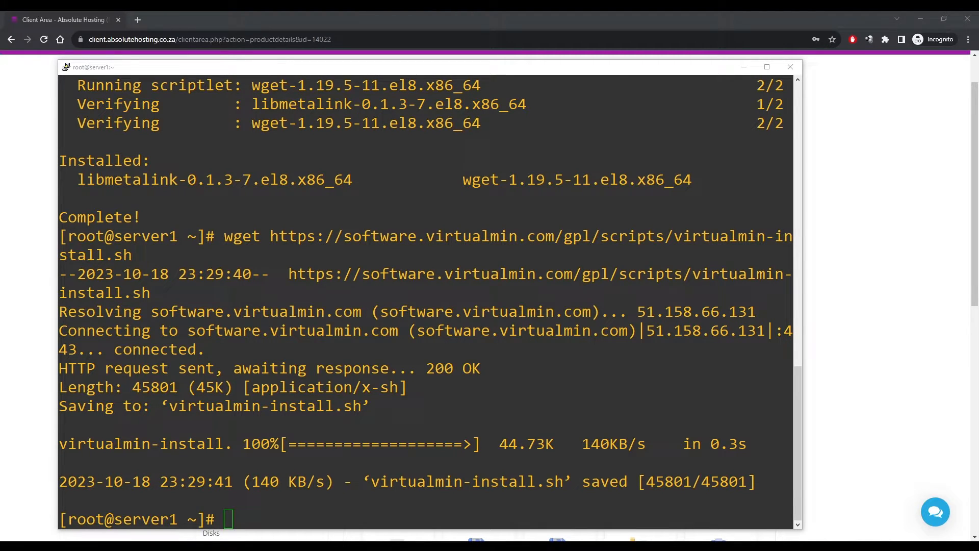
pyautogui.write('sh virtualmin-install.sh')
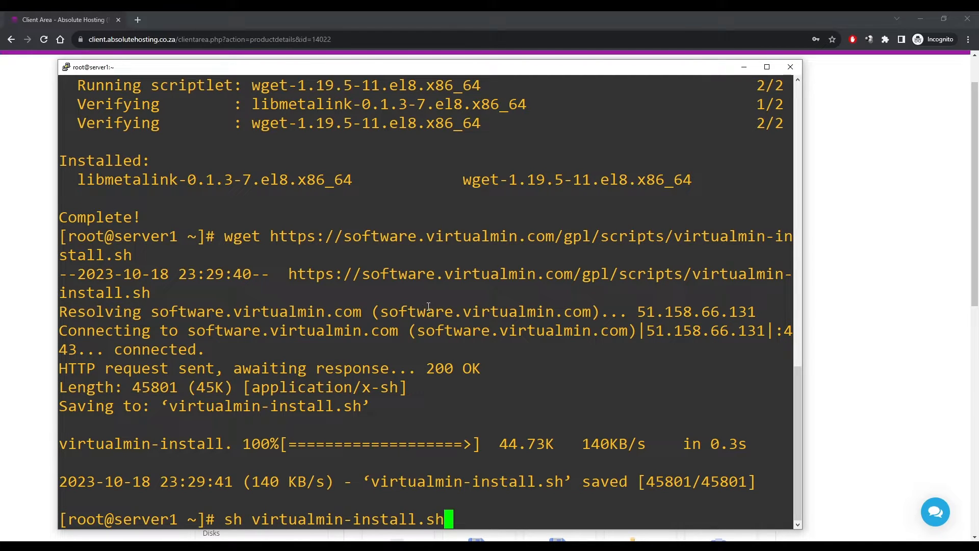
# Step: Run virtualmin-install.sh, accept with 'y', and follow installer phases 1 to 3
pyautogui.press('Return')
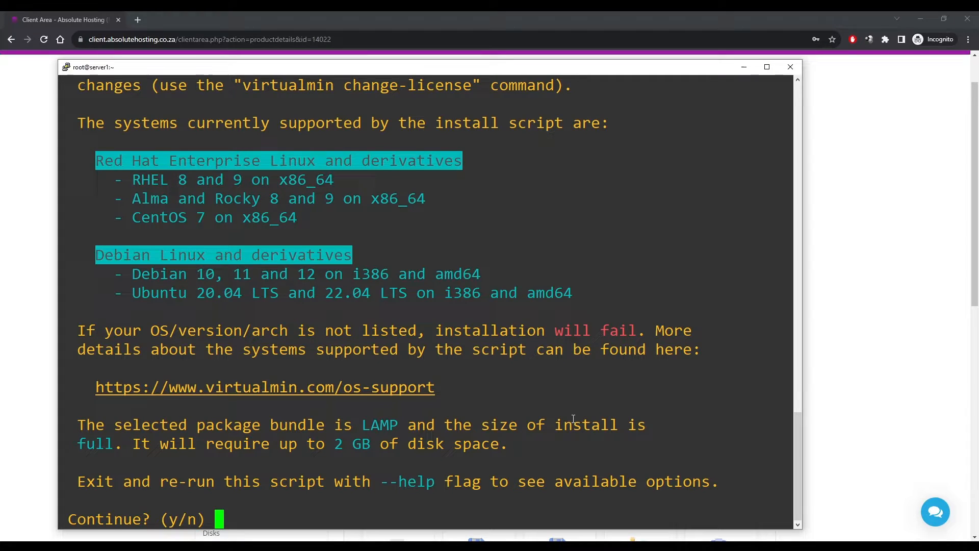
pyautogui.write('y')
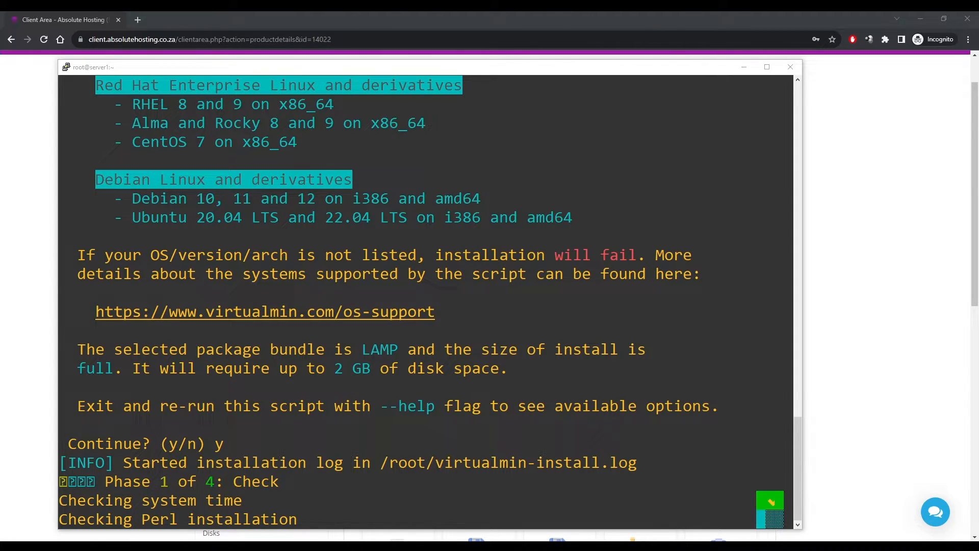
pyautogui.scroll(-3)
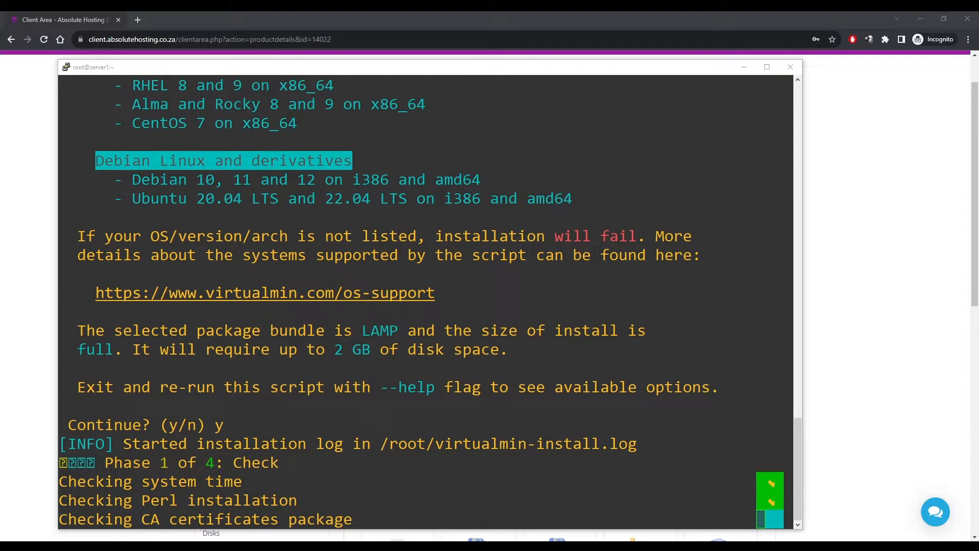
pyautogui.scroll(-3)
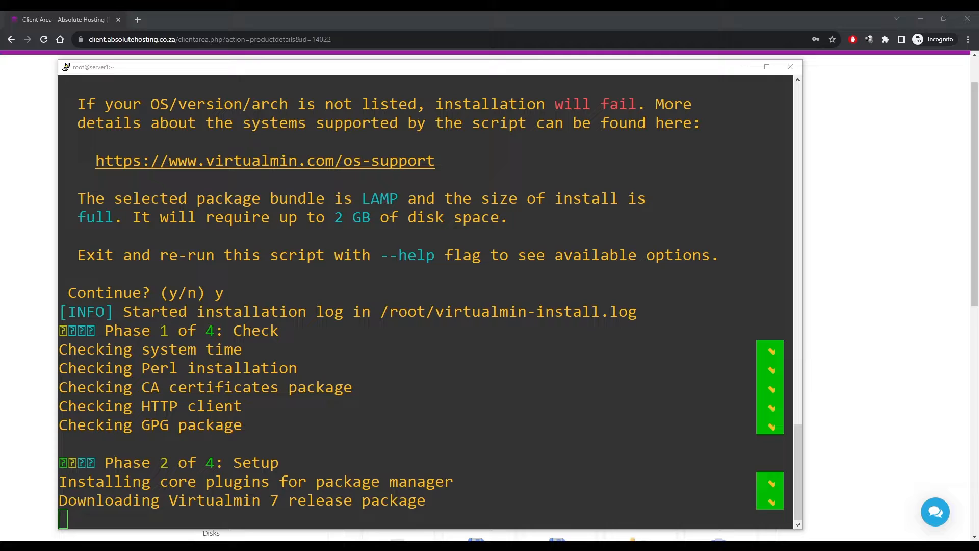
pyautogui.scroll(-3)
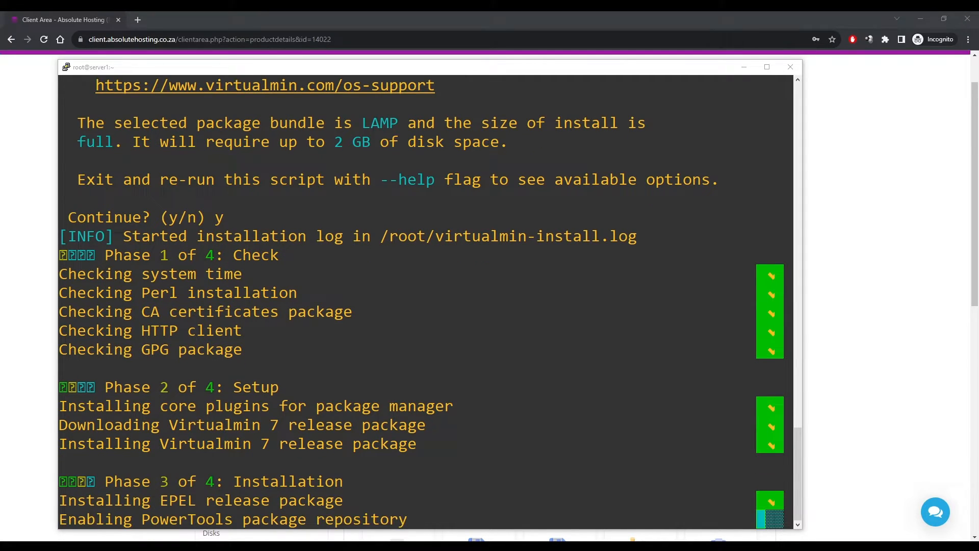
pyautogui.scroll(-3)
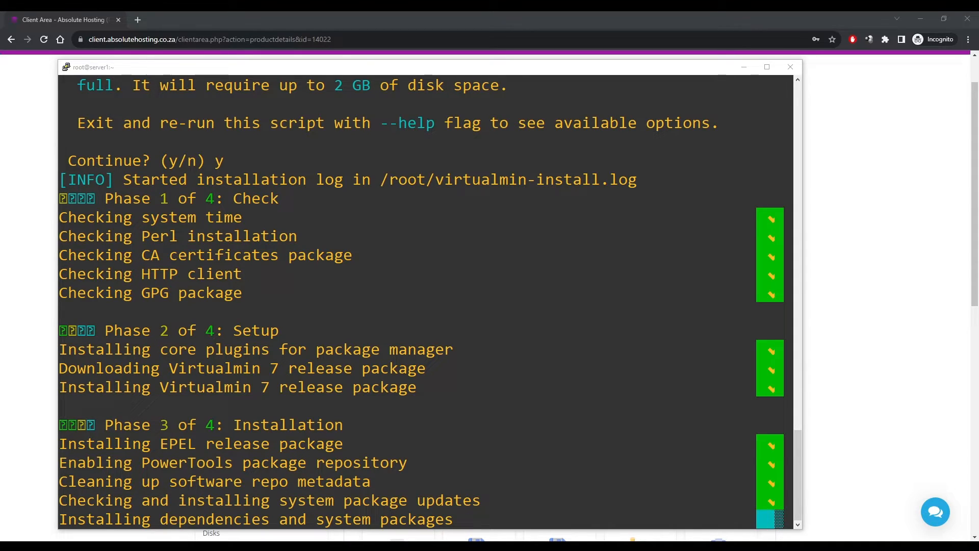
pyautogui.scroll(-3)
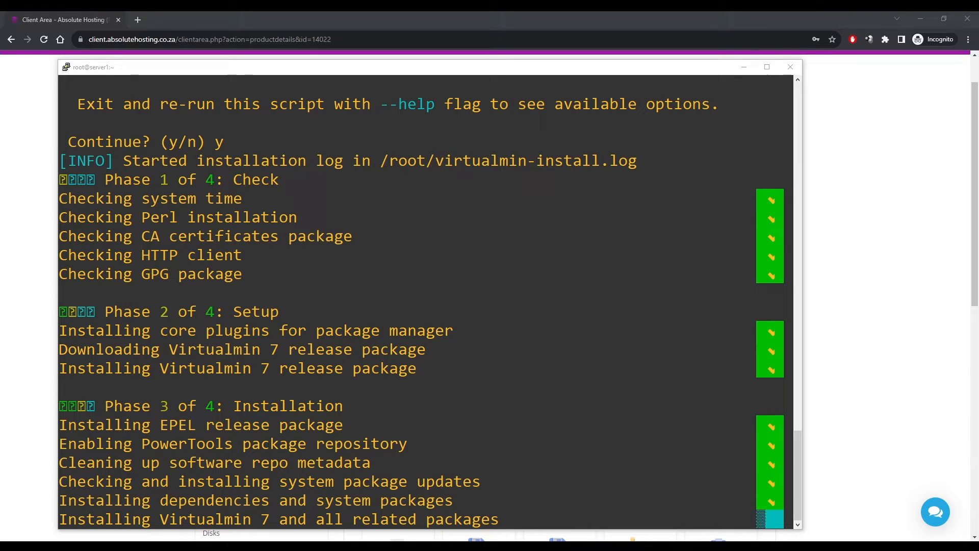
# Step: Follow the Phase 4 output through all 21 configuration steps until Installation Complete
pyautogui.scroll(-3)
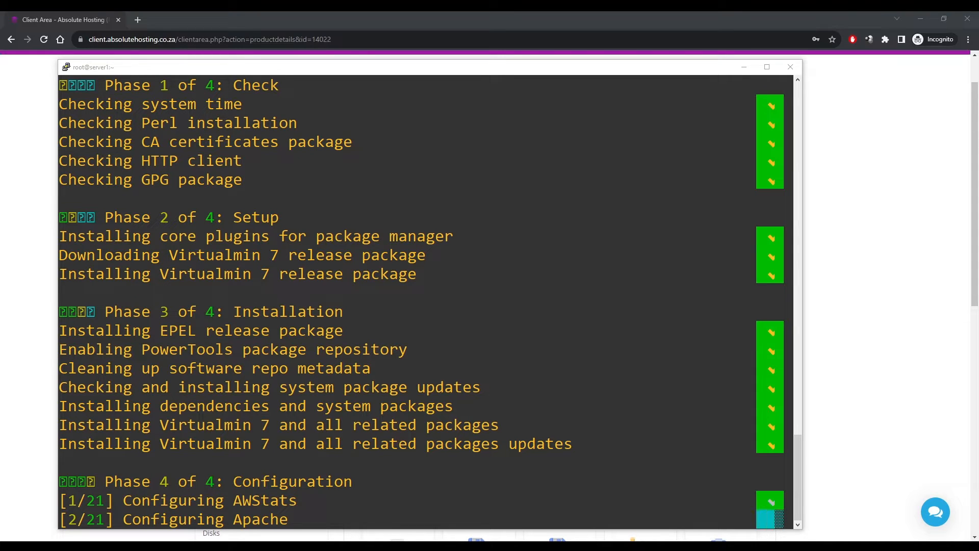
pyautogui.scroll(-3)
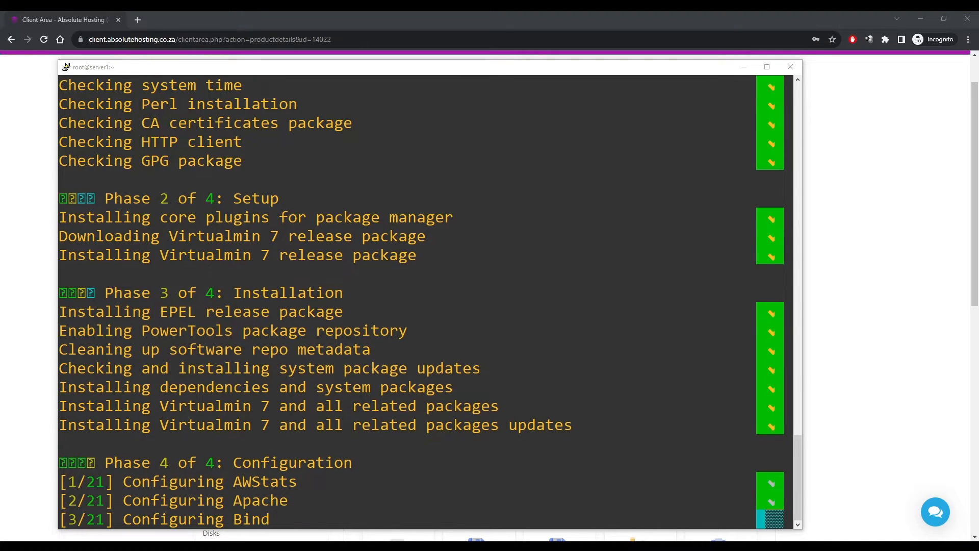
pyautogui.scroll(-3)
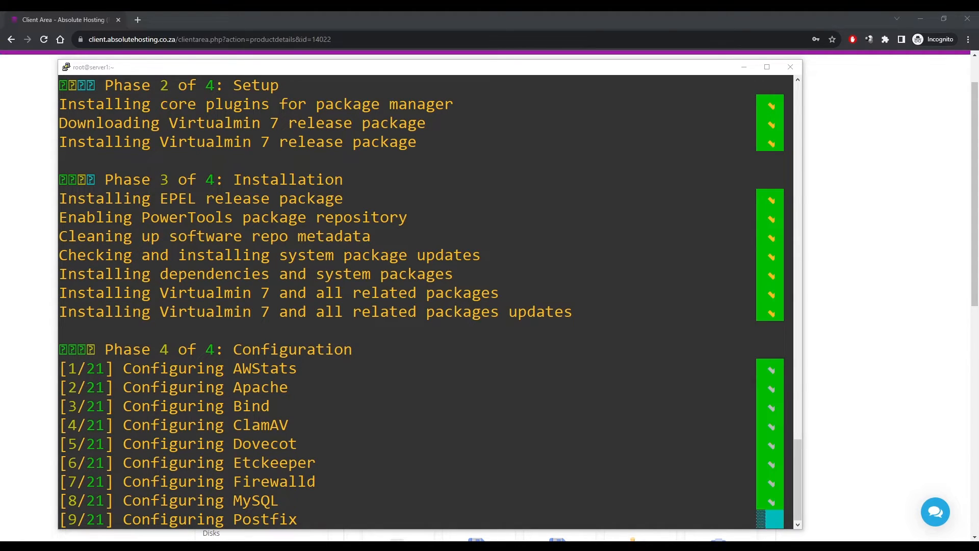
pyautogui.scroll(-3)
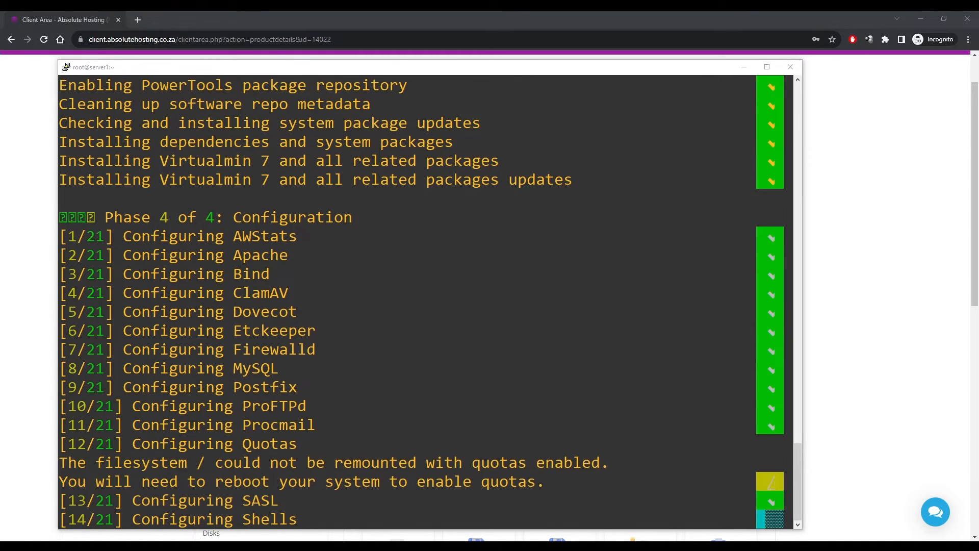
pyautogui.scroll(-3)
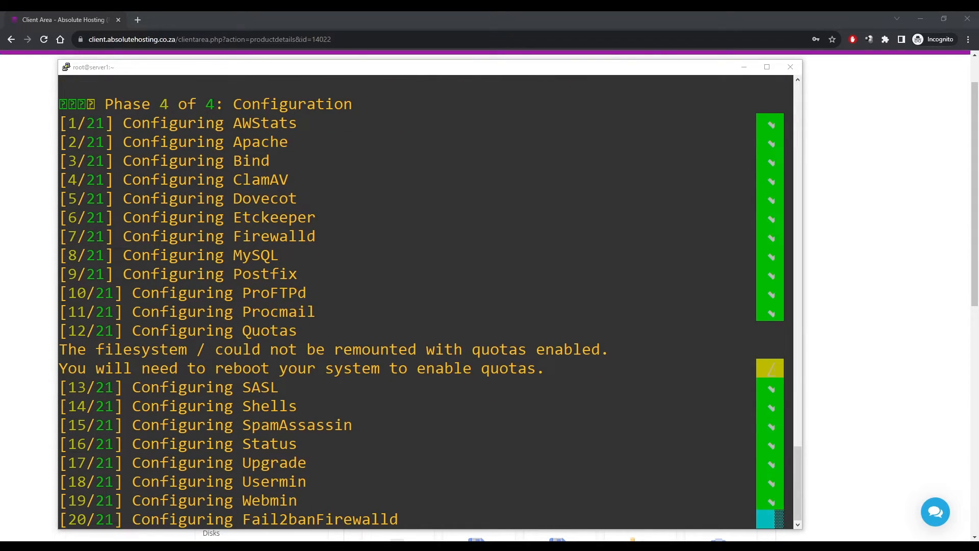
pyautogui.scroll(-3)
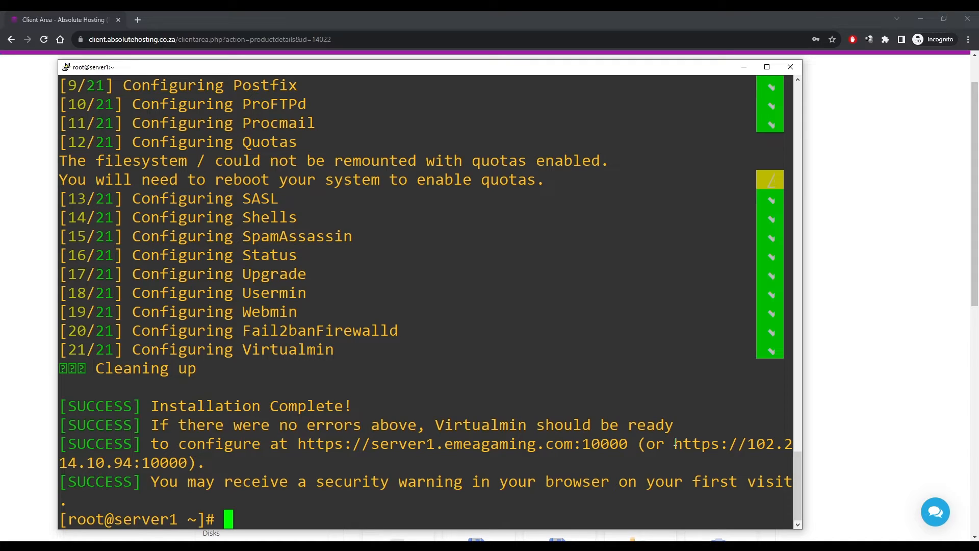
pyautogui.moveTo(440, 320)
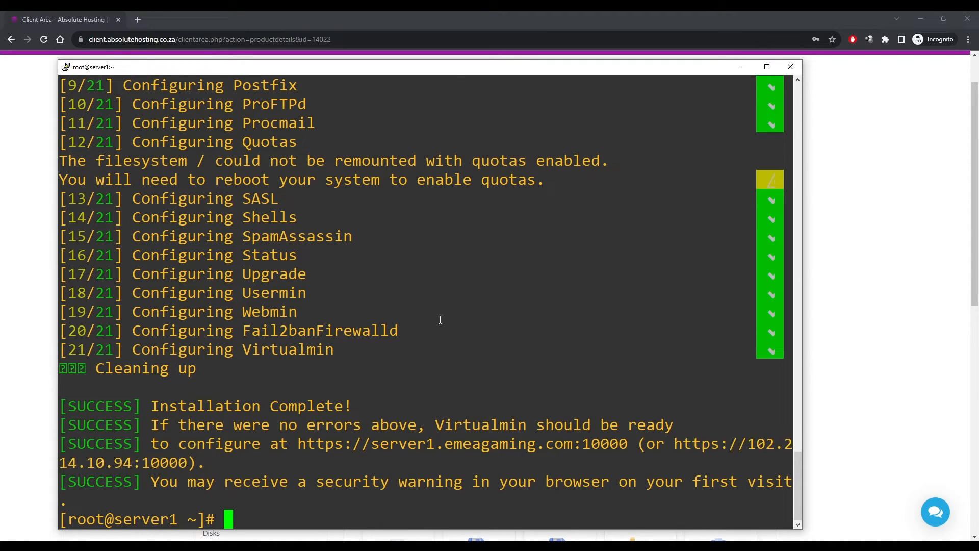
pyautogui.moveTo(137, 20)
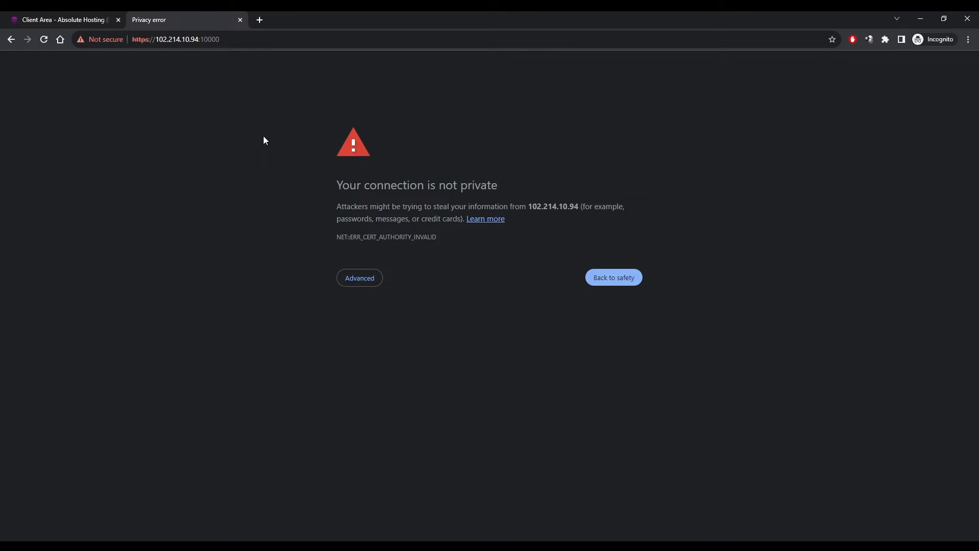
# Step: Bypass Chrome's certificate warning and proceed to 102.214.10.94 port 10000
pyautogui.click(359, 277)
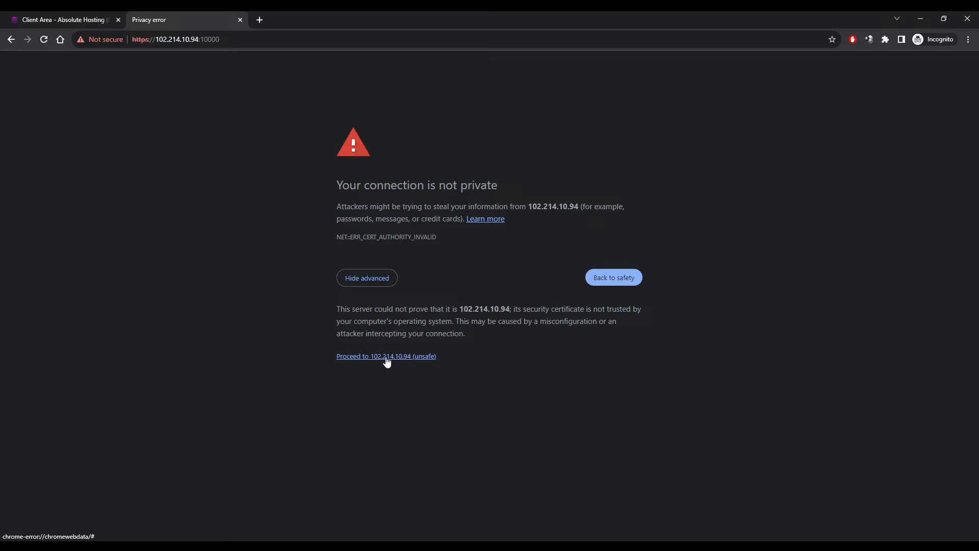
pyautogui.moveTo(342, 361)
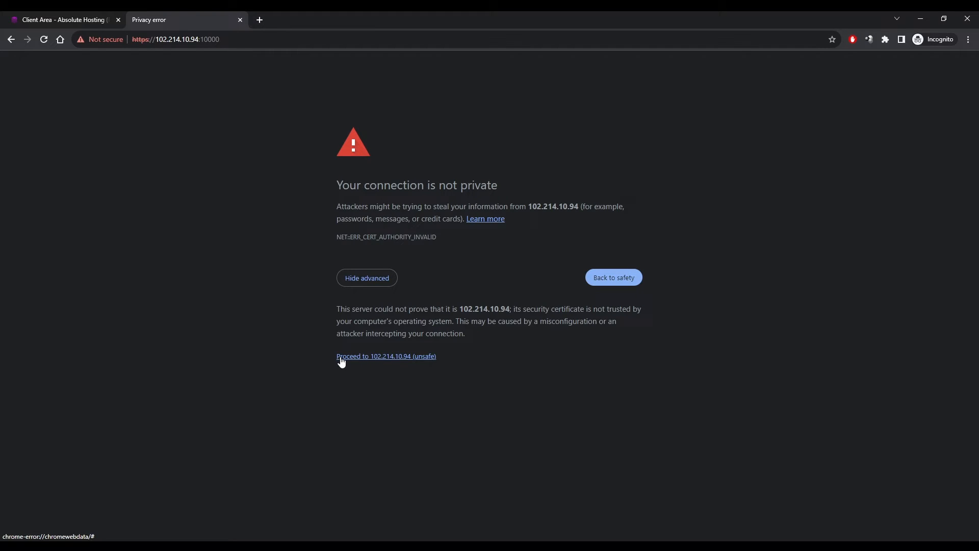
pyautogui.click(385, 356)
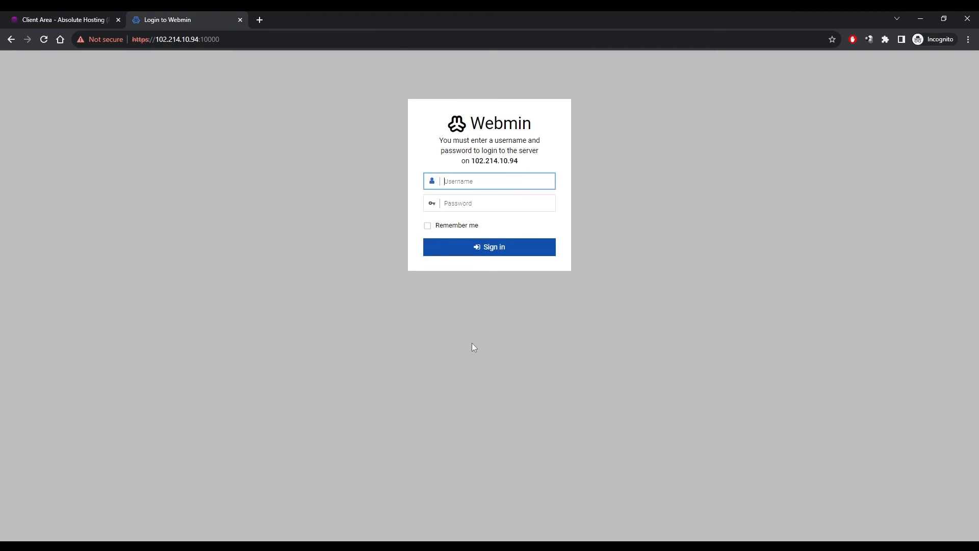
pyautogui.moveTo(530, 263)
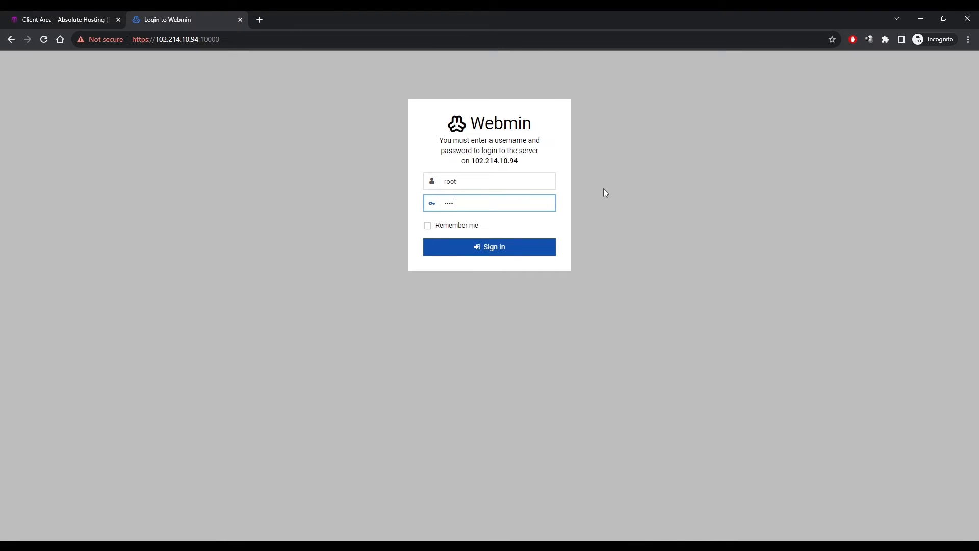
# Step: Sign in to Webmin as root, reaching the Post-Installation Wizard introduction
pyautogui.write('password')
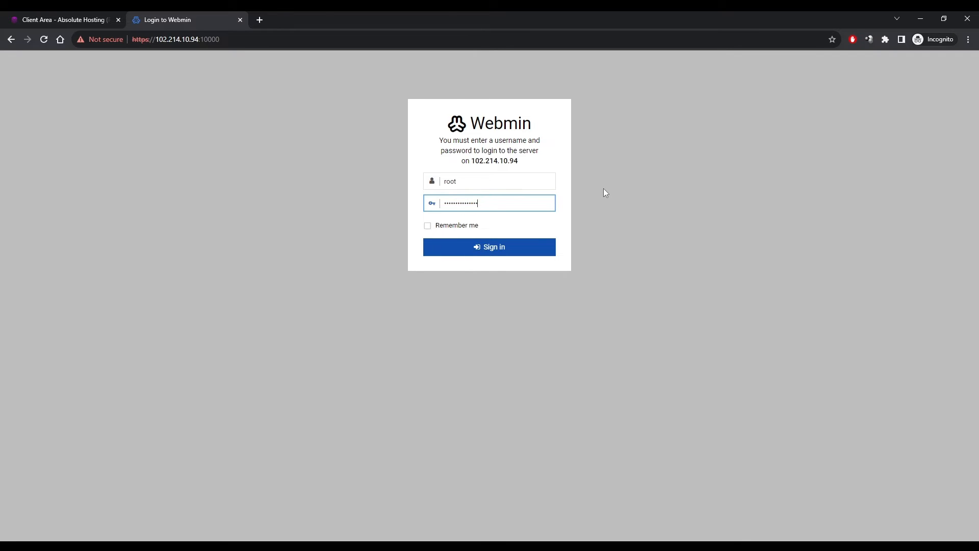
pyautogui.click(489, 247)
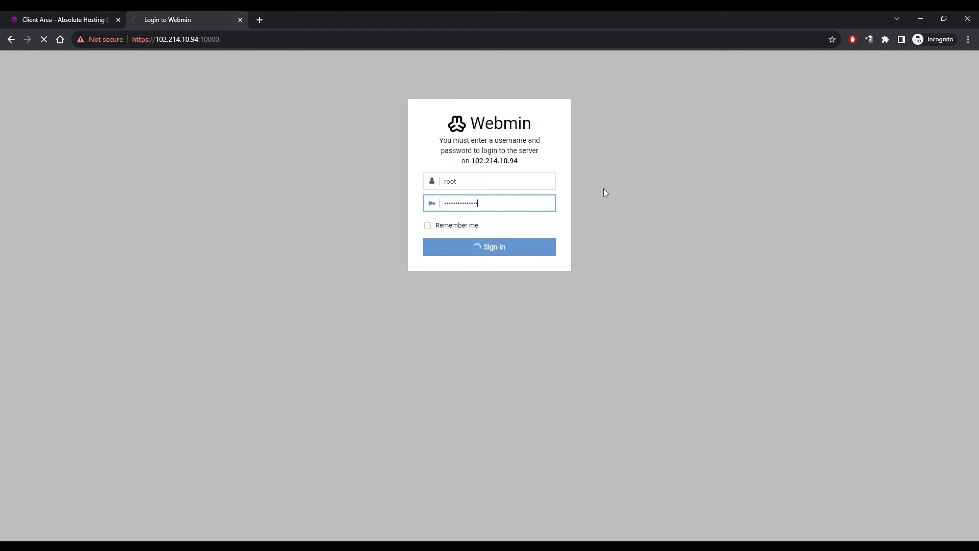
pyautogui.click(490, 247)
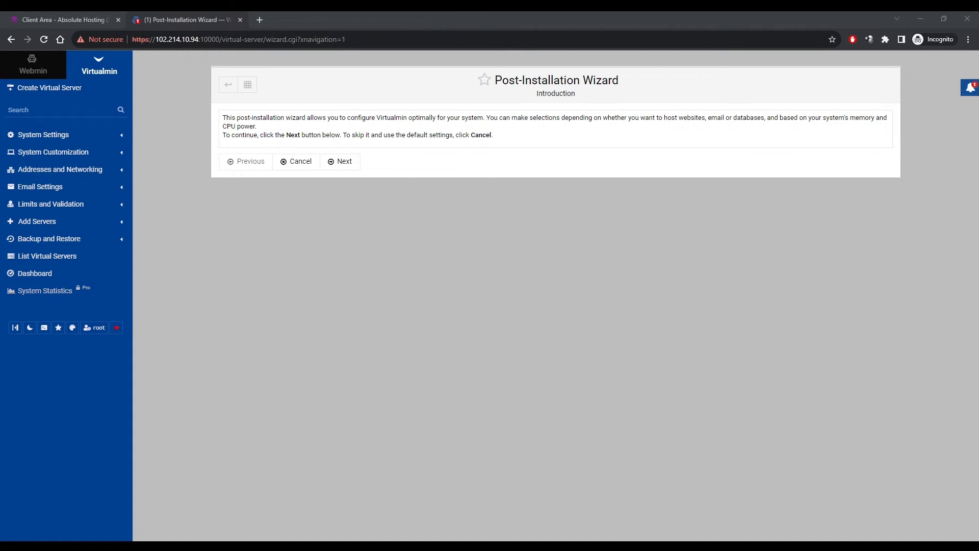
# Step: Pass the wizard introduction and memory-use pages and set ClamAV to 'Yes, uses up to 2G of RAM'
pyautogui.click(340, 161)
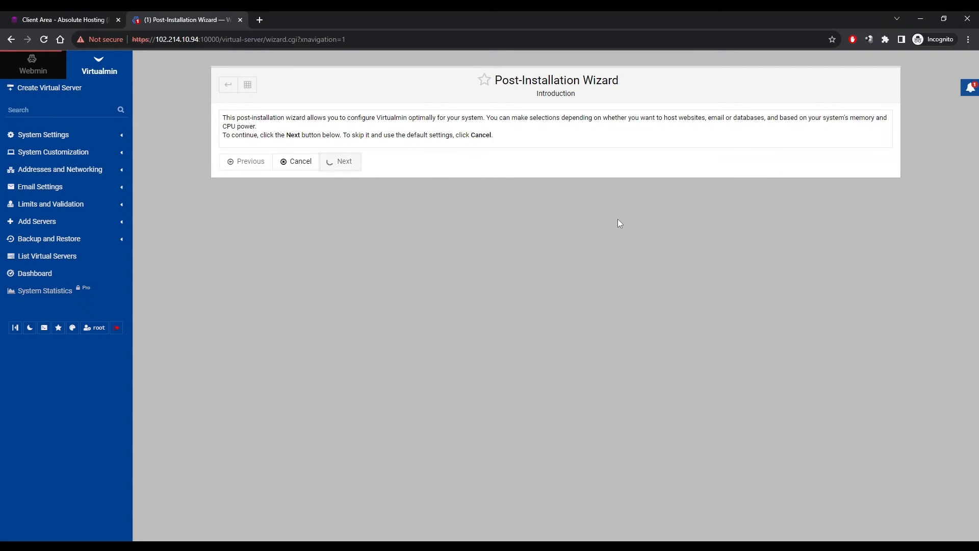
pyautogui.click(340, 161)
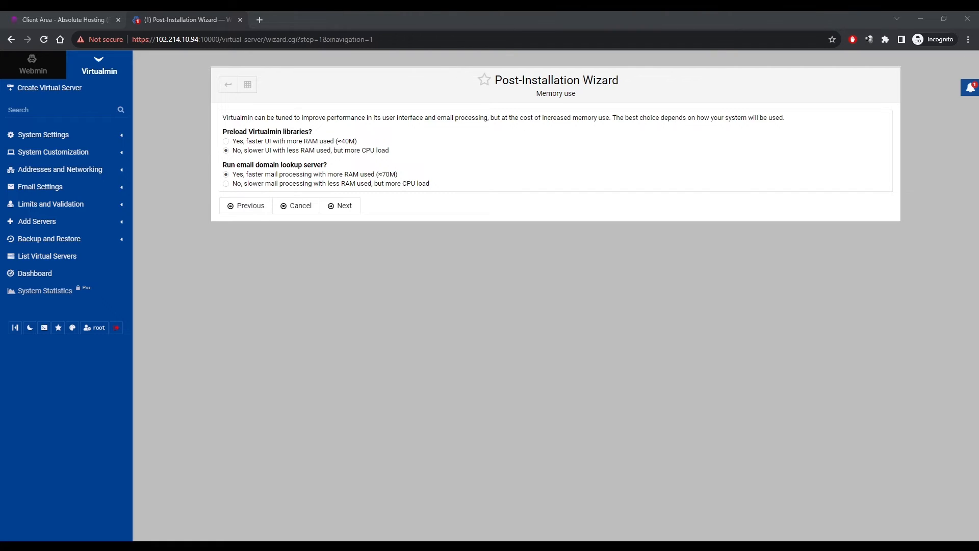
pyautogui.click(340, 206)
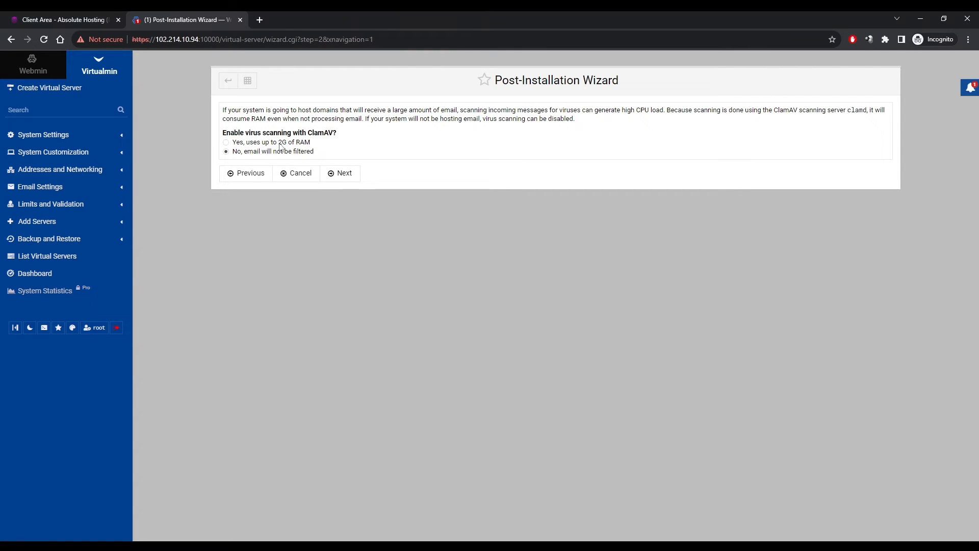
pyautogui.click(226, 143)
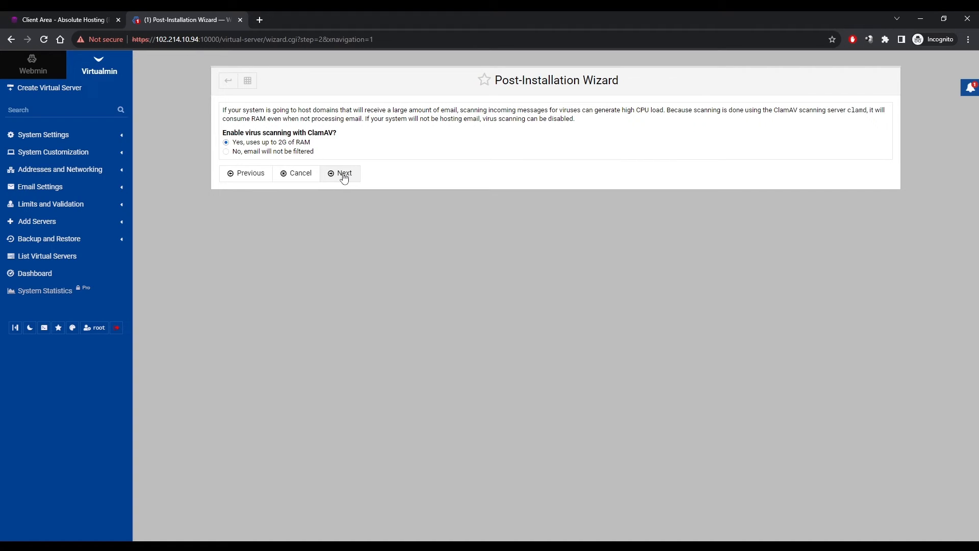
pyautogui.click(342, 173)
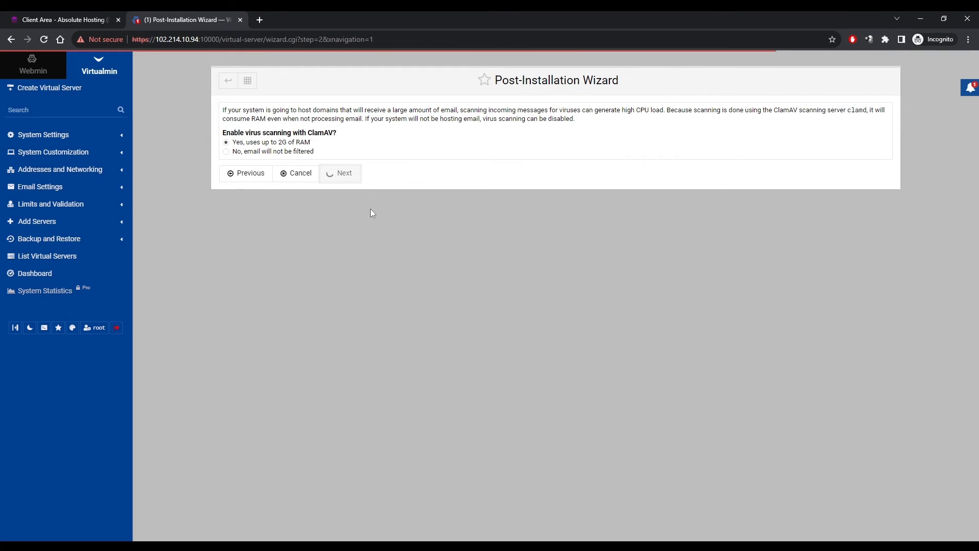
pyautogui.moveTo(378, 212)
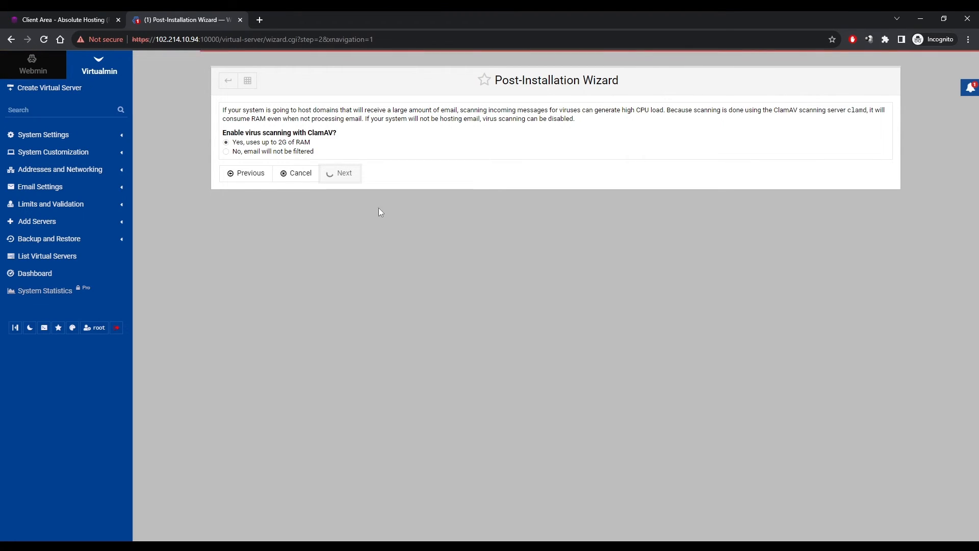
# Step: Keep ClamAV enabled and select 'Yes, faster mail processing' for SpamAssassin
pyautogui.click(340, 173)
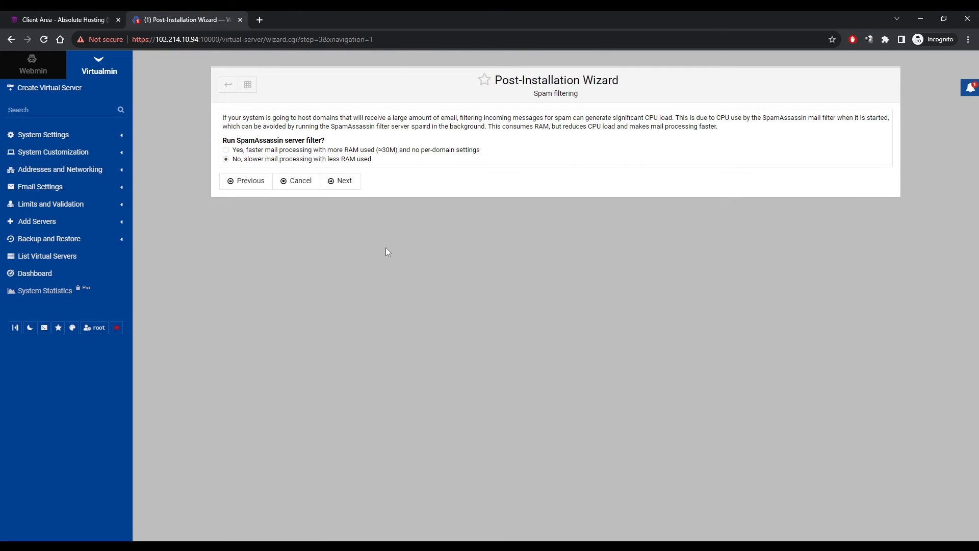
pyautogui.moveTo(704, 311)
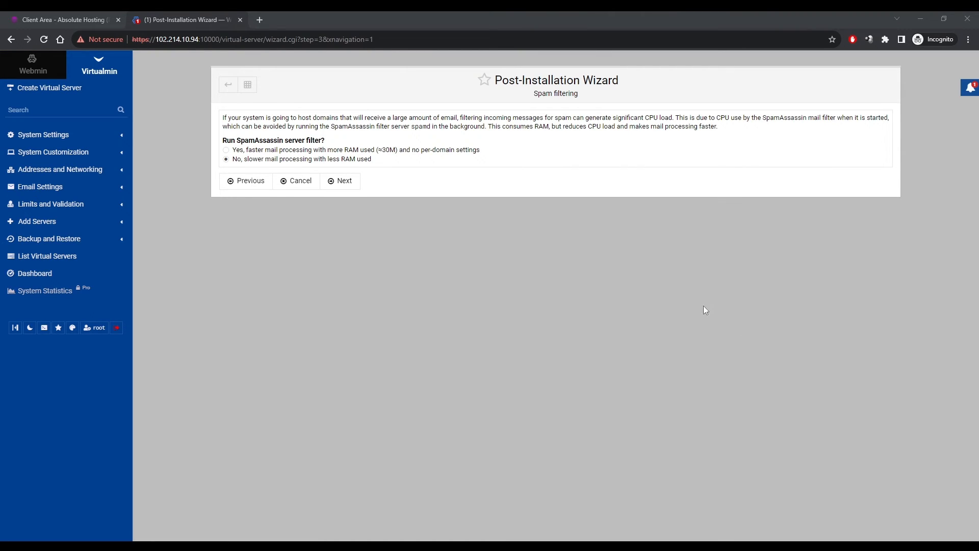
pyautogui.click(226, 150)
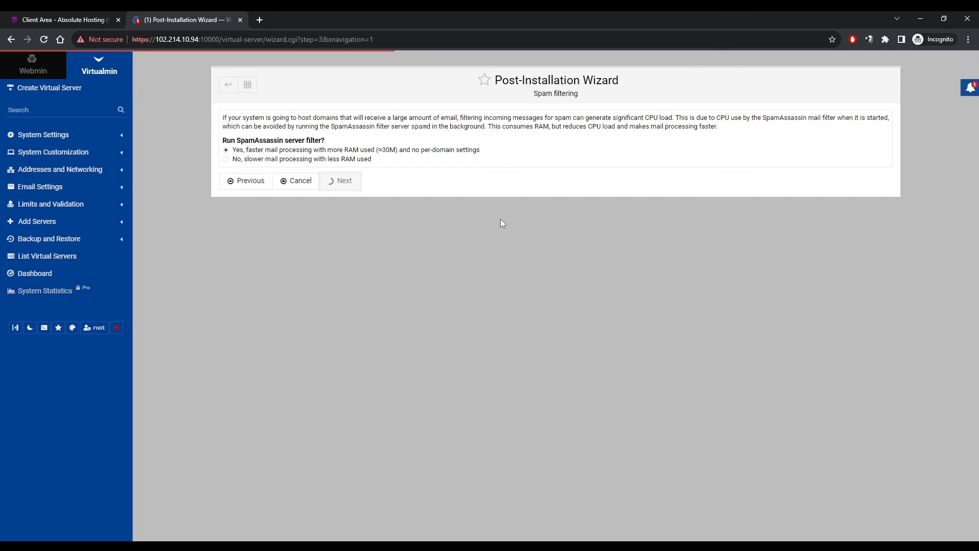
# Step: Confirm spam filtering, then run MariaDB only, leaving PostgreSQL off
pyautogui.click(340, 181)
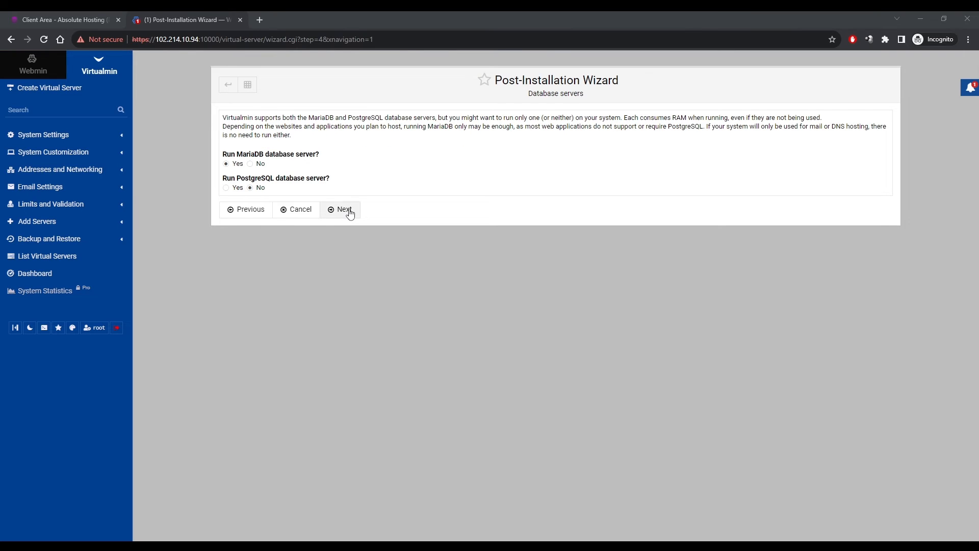
pyautogui.click(340, 209)
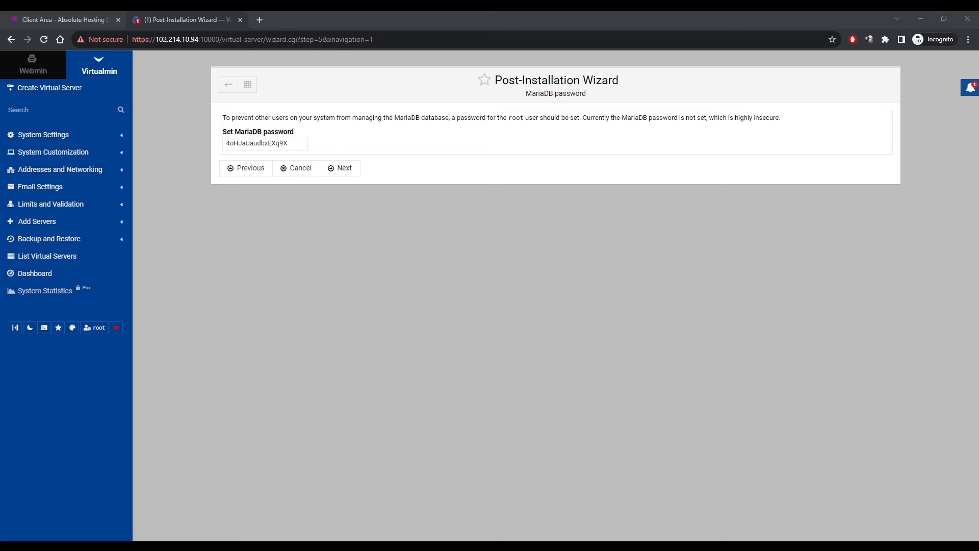
pyautogui.click(290, 144)
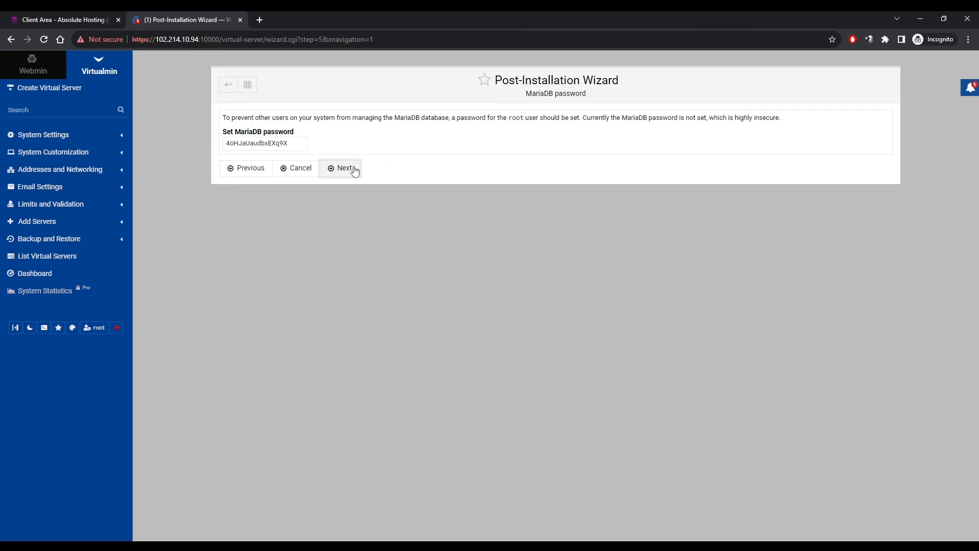
# Step: Accept the generated MariaDB password and set nameserver ns1.emeagaming.com with resolvability check skipped
pyautogui.click(341, 168)
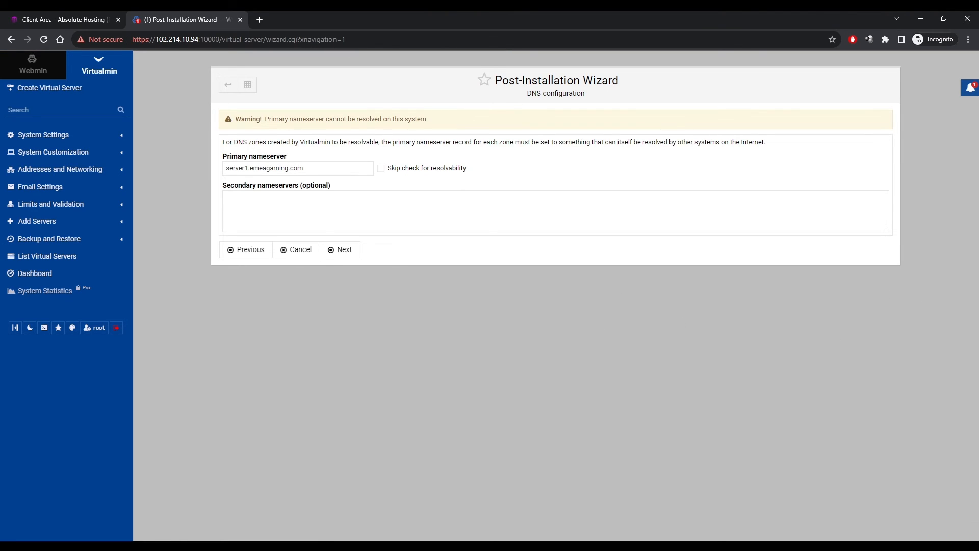
pyautogui.moveTo(384, 179)
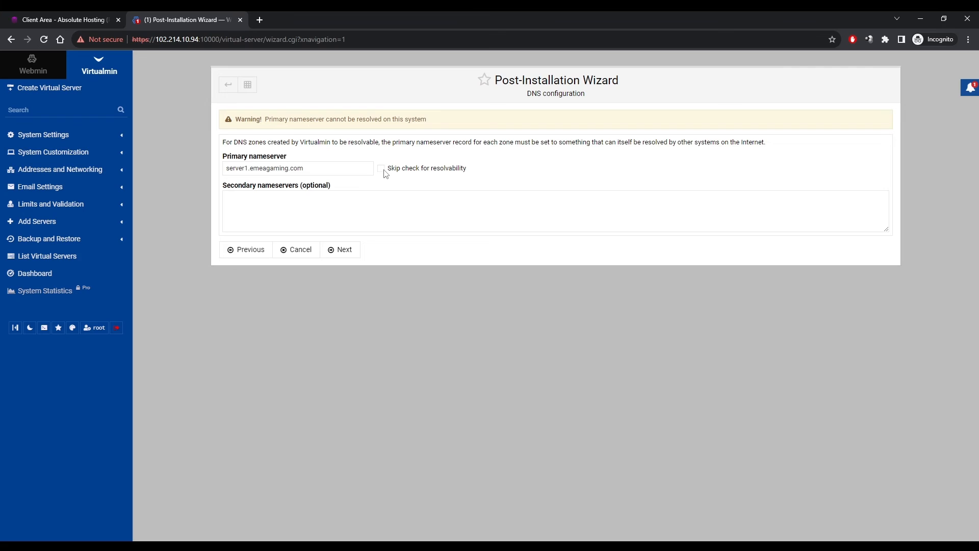
pyautogui.click(381, 168)
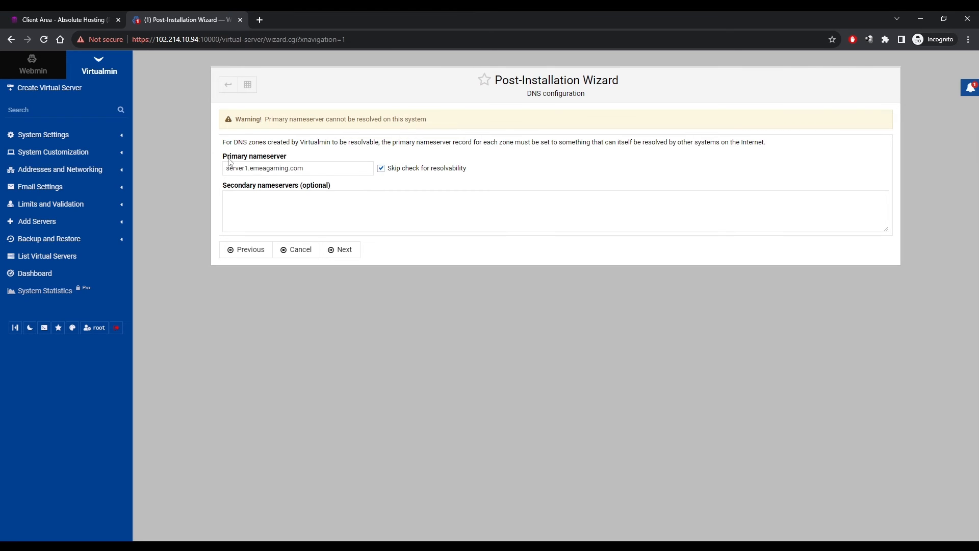
pyautogui.doubleClick(236, 168)
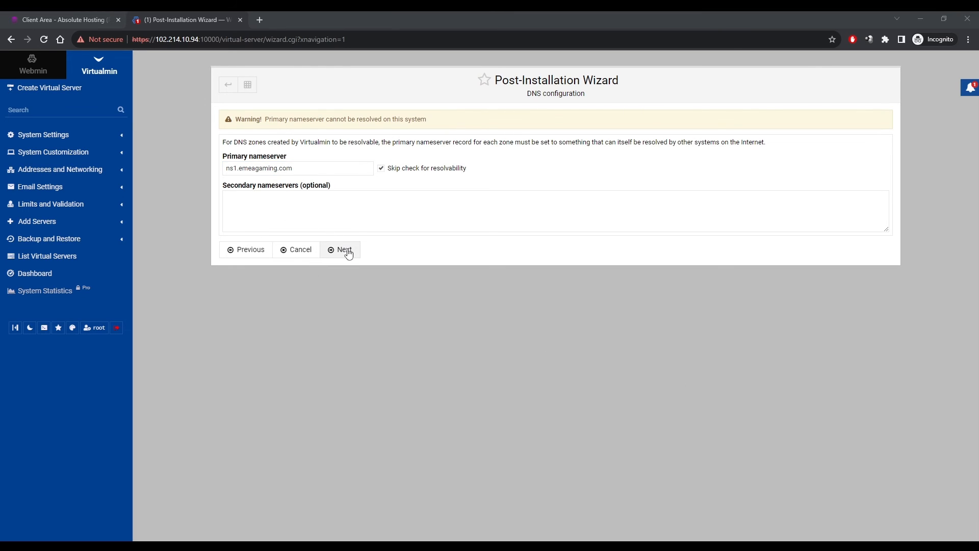
pyautogui.click(345, 249)
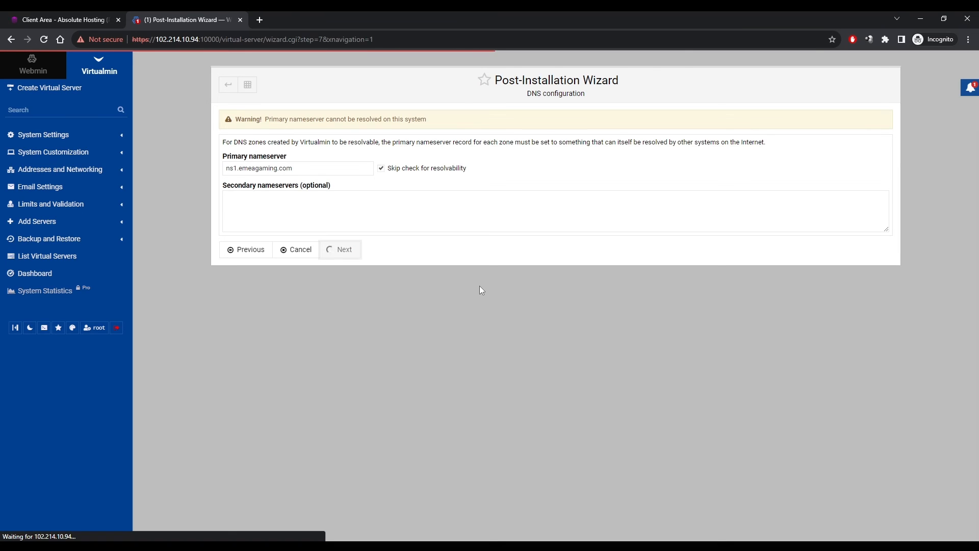
pyautogui.click(340, 249)
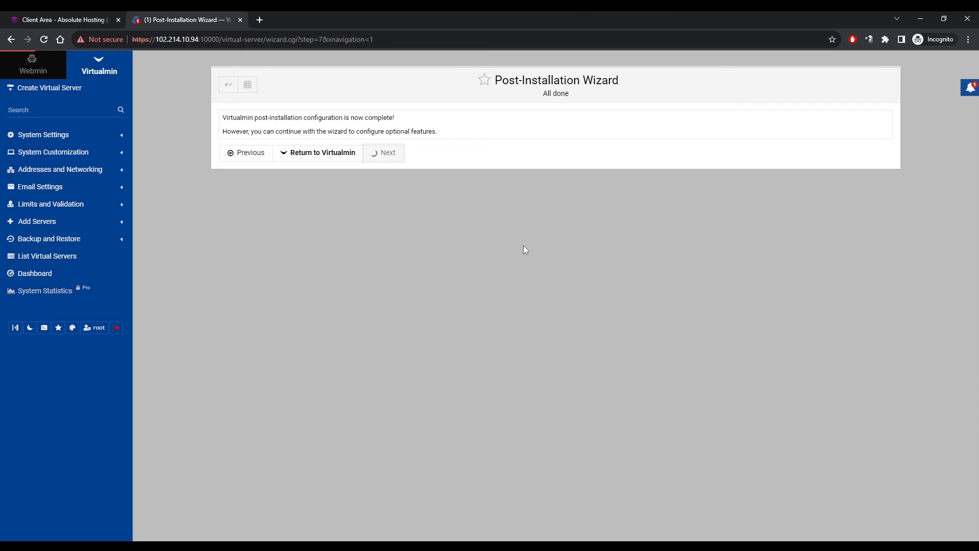
# Step: Keep hashed passwords, default MariaDB size and per-domain SSL directories, then finish the wizard
pyautogui.click(383, 153)
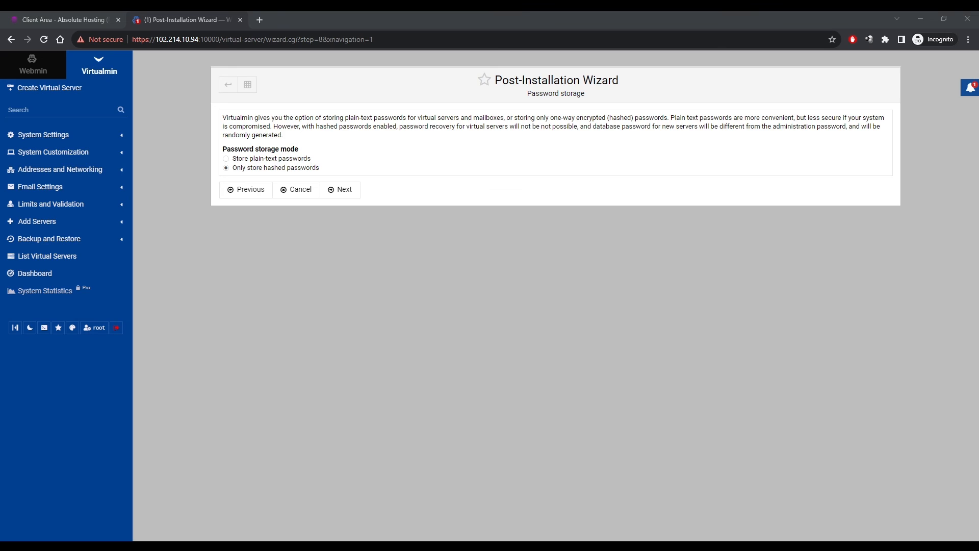
pyautogui.moveTo(923, 268)
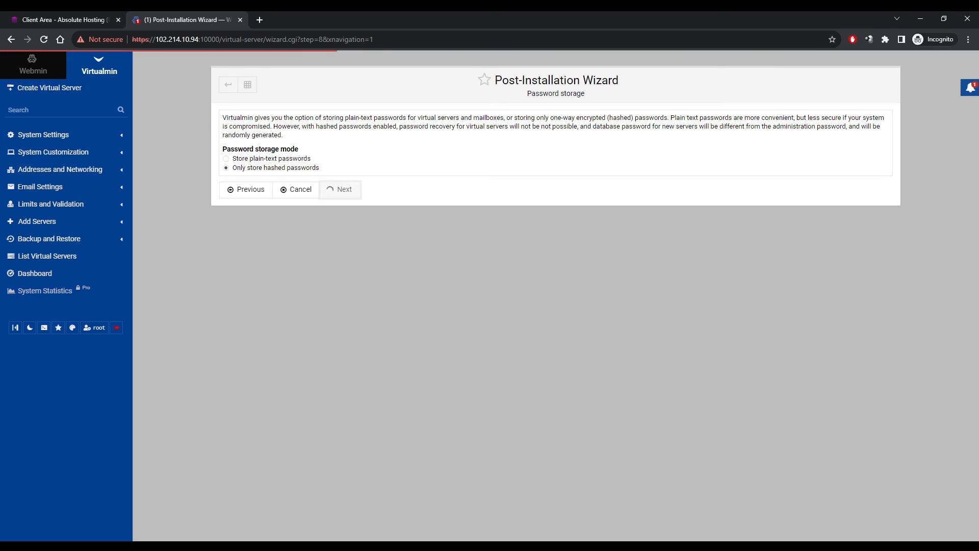
pyautogui.click(340, 189)
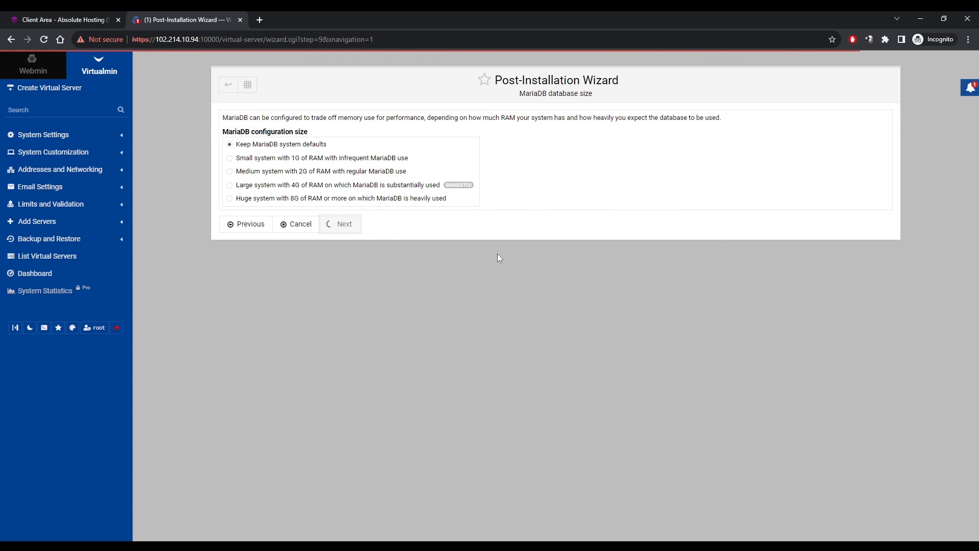
pyautogui.click(339, 223)
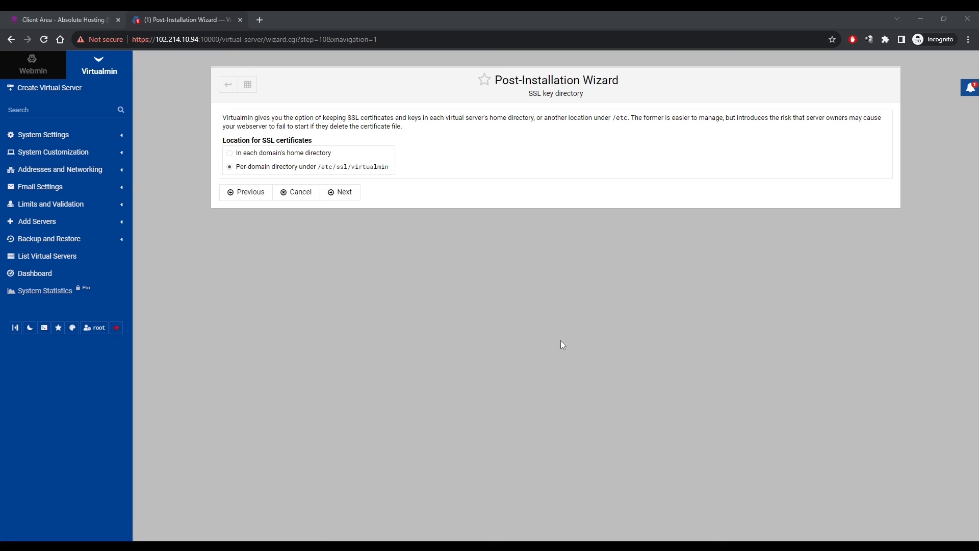
pyautogui.click(340, 192)
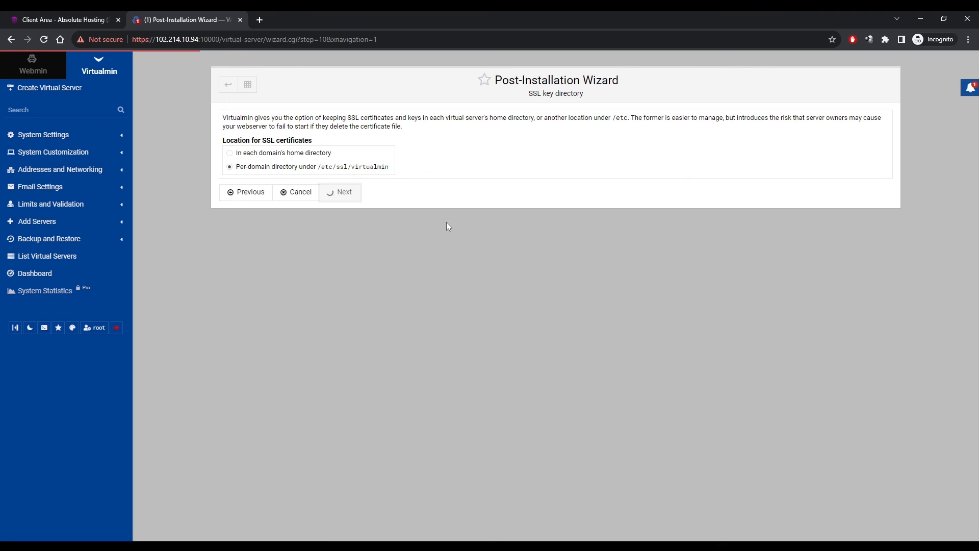
pyautogui.click(340, 191)
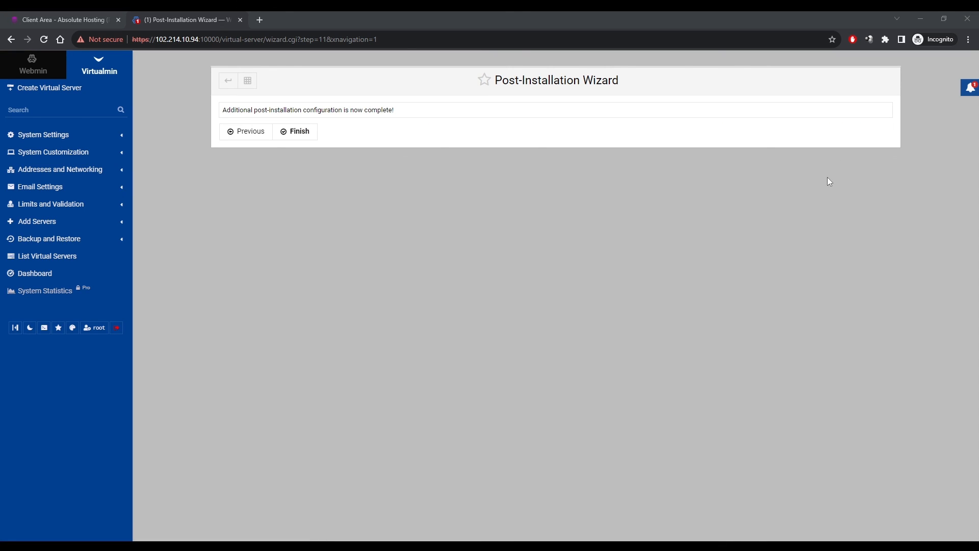
pyautogui.moveTo(323, 138)
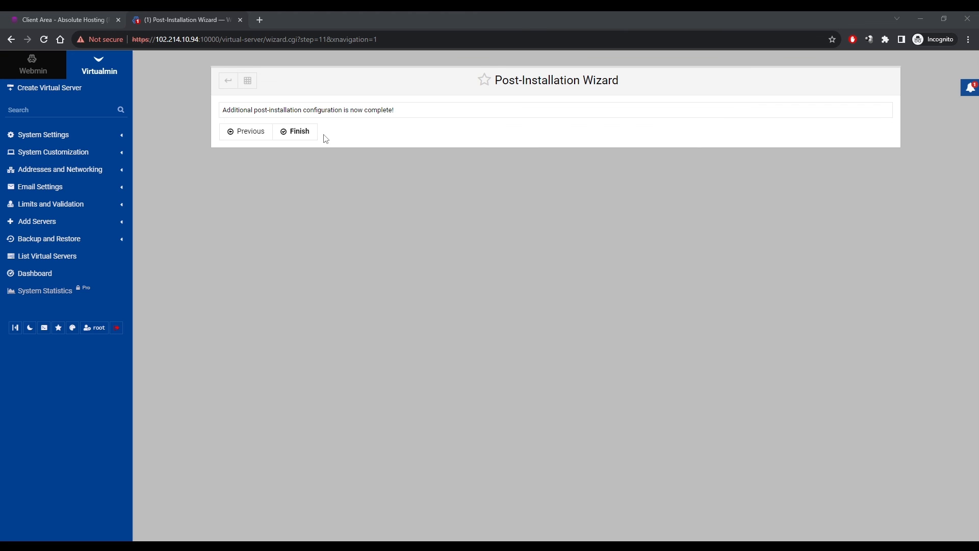
pyautogui.click(294, 131)
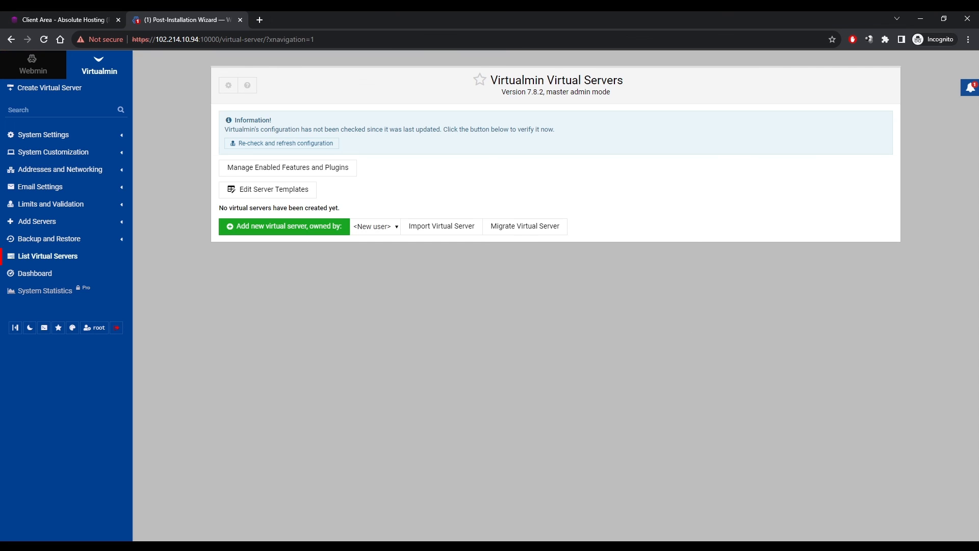